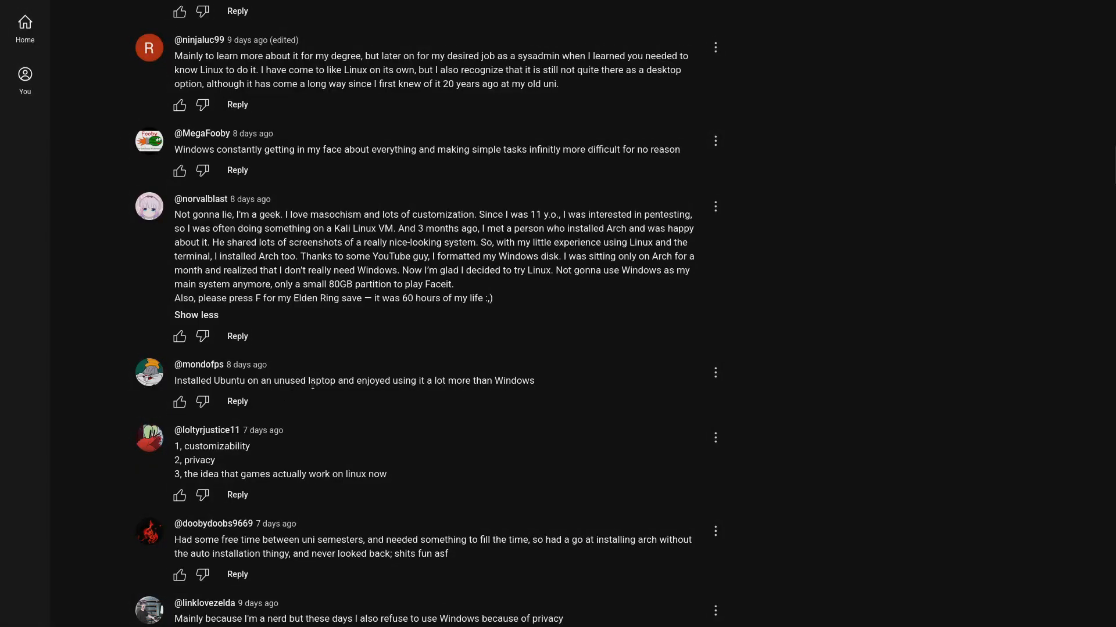
mouse_move(432, 397)
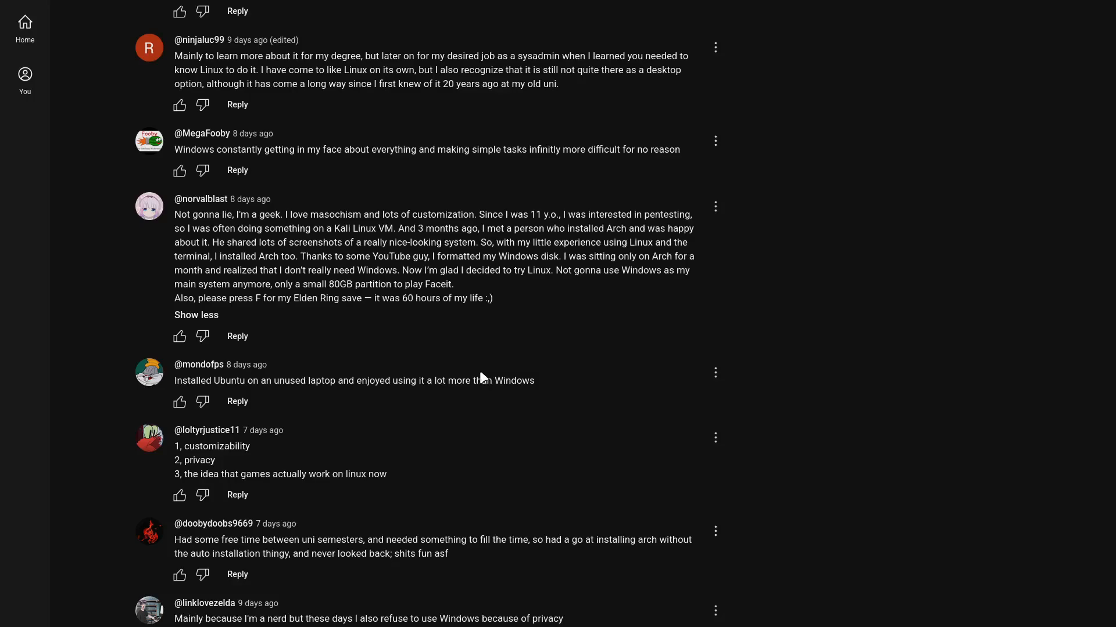
mouse_move(743, 229)
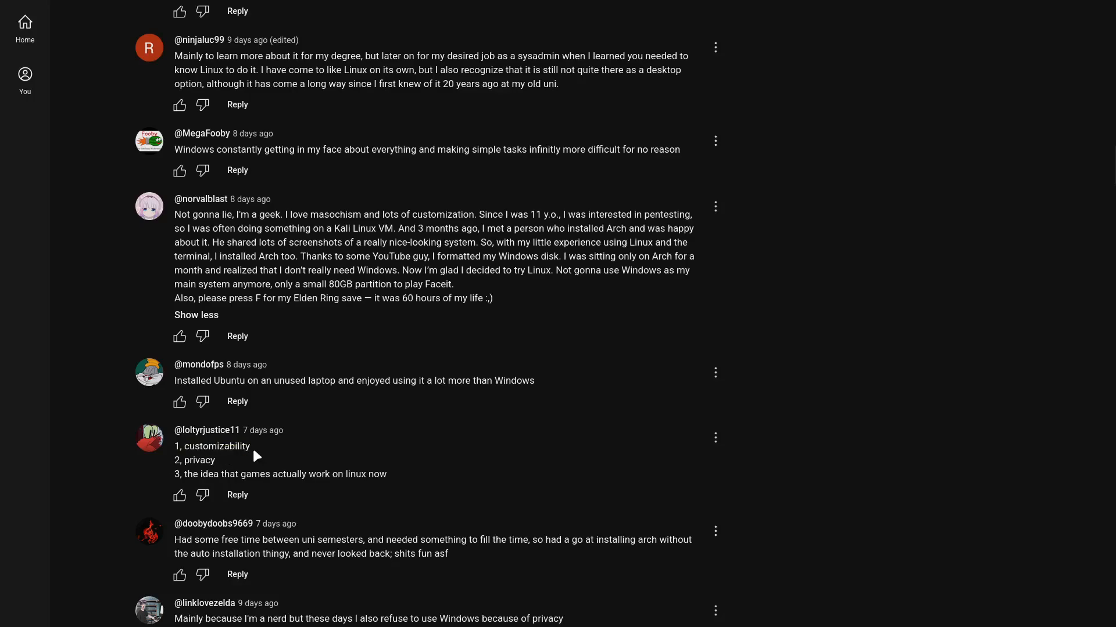
Scroll down to the one-word Freedom reply and the Microsoft gaslighting testbench complaint
double_click(192, 474)
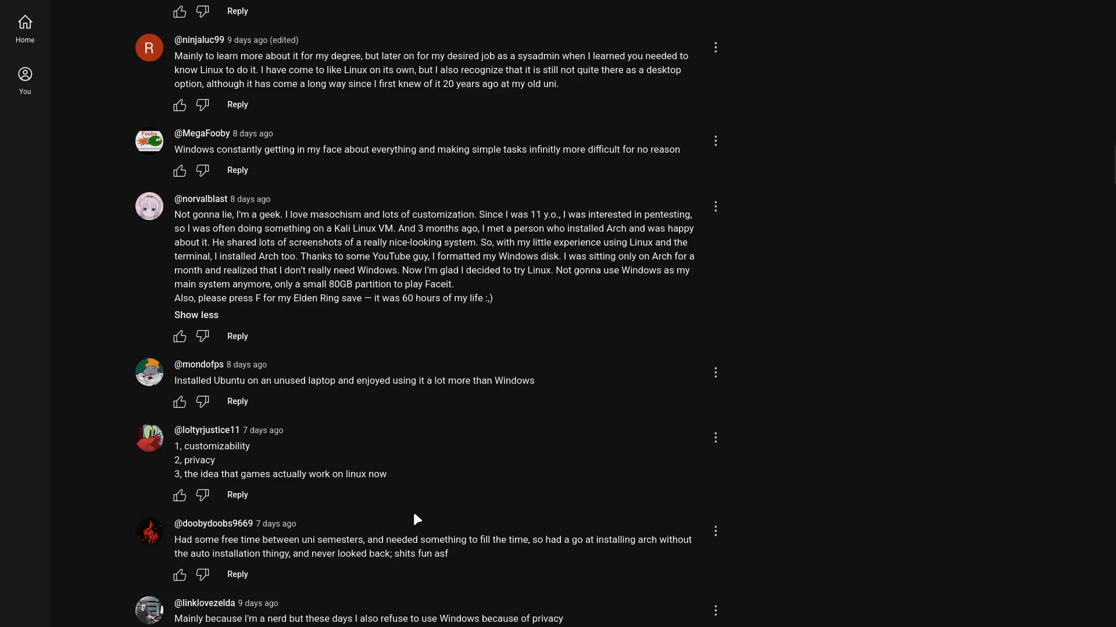
mouse_move(409, 481)
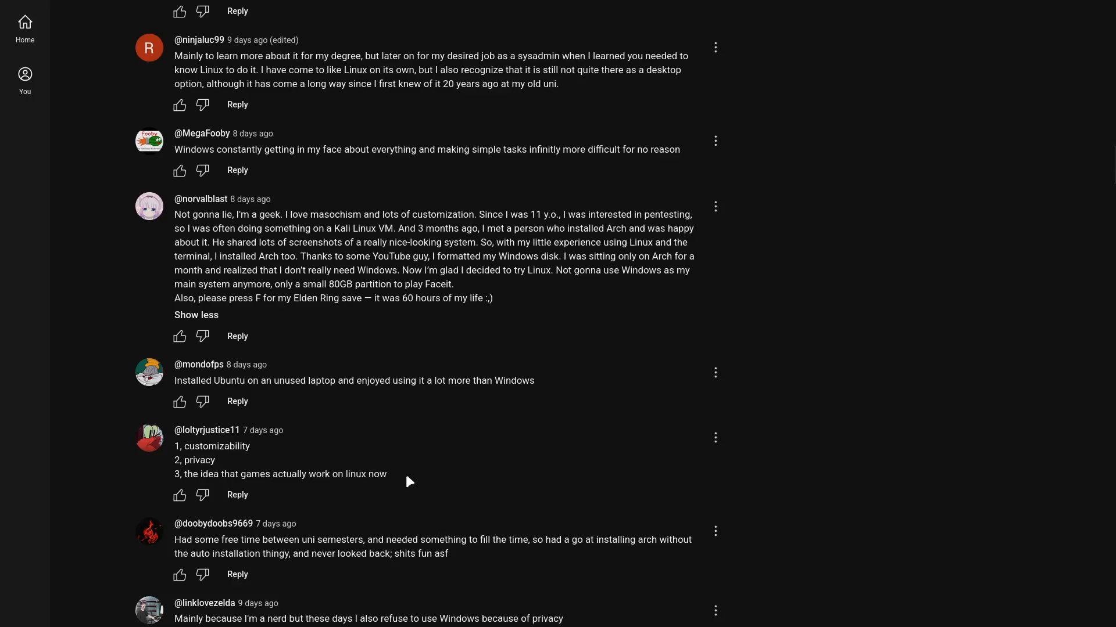
mouse_move(405, 482)
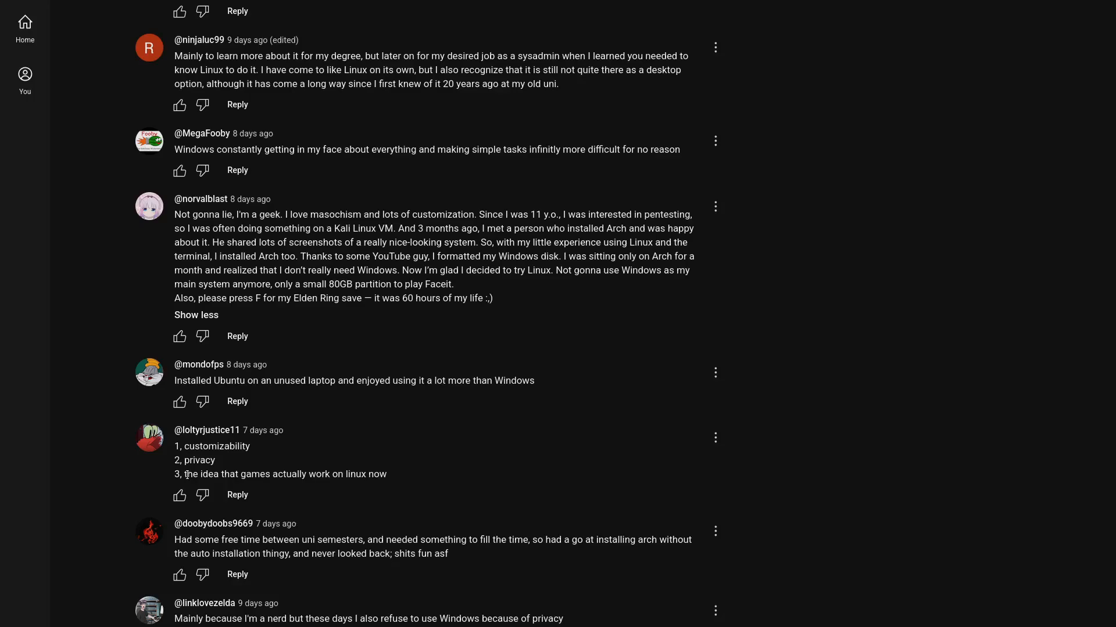
scroll(down, 3)
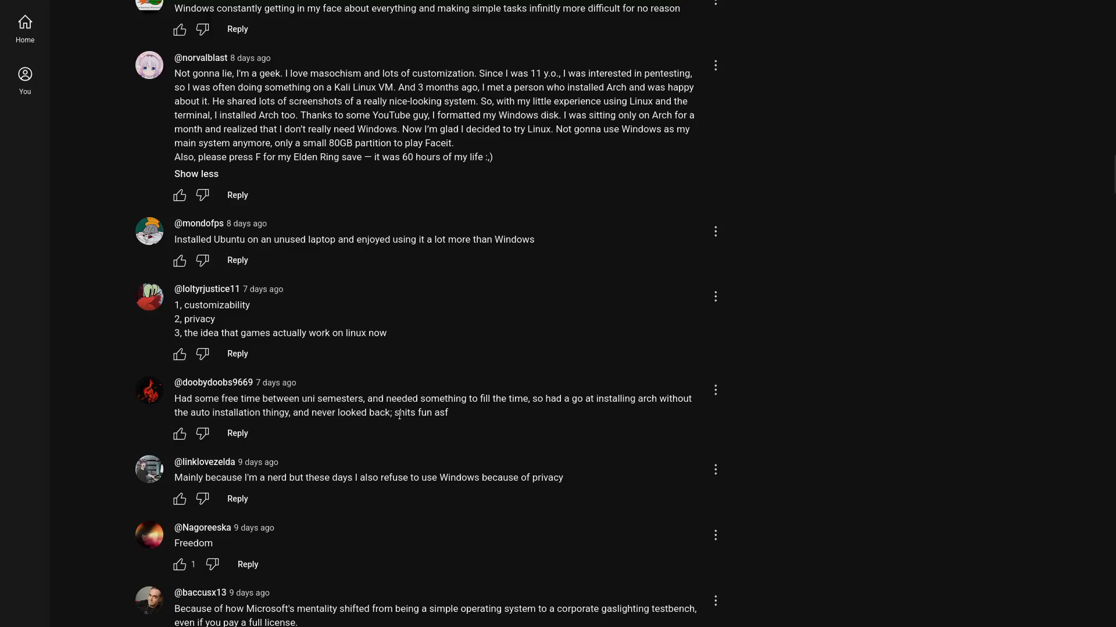
mouse_move(540, 414)
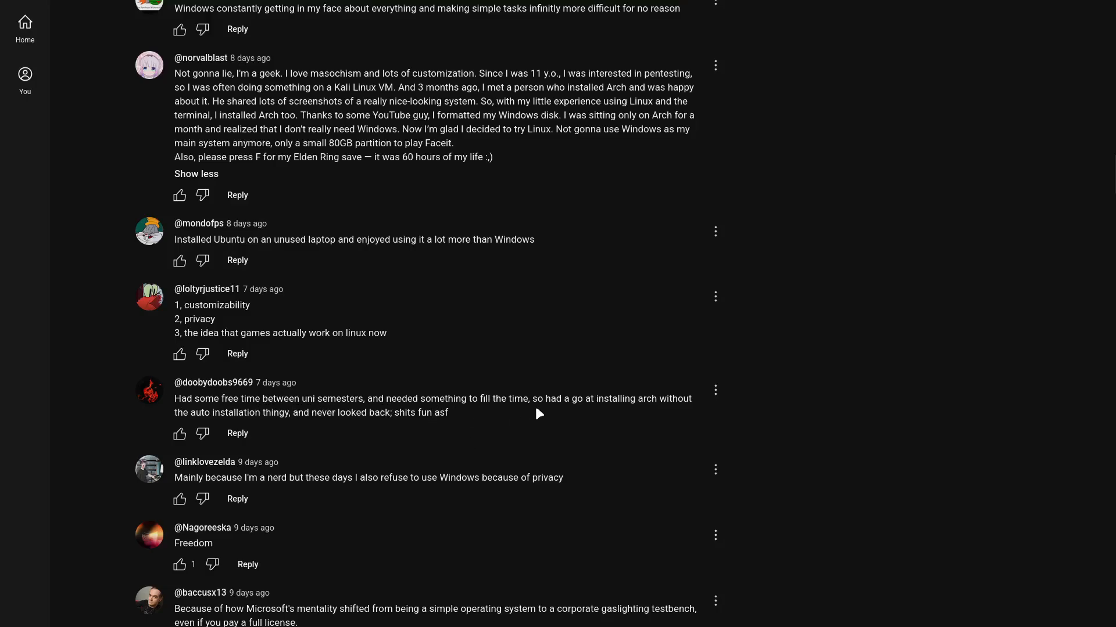
mouse_move(641, 419)
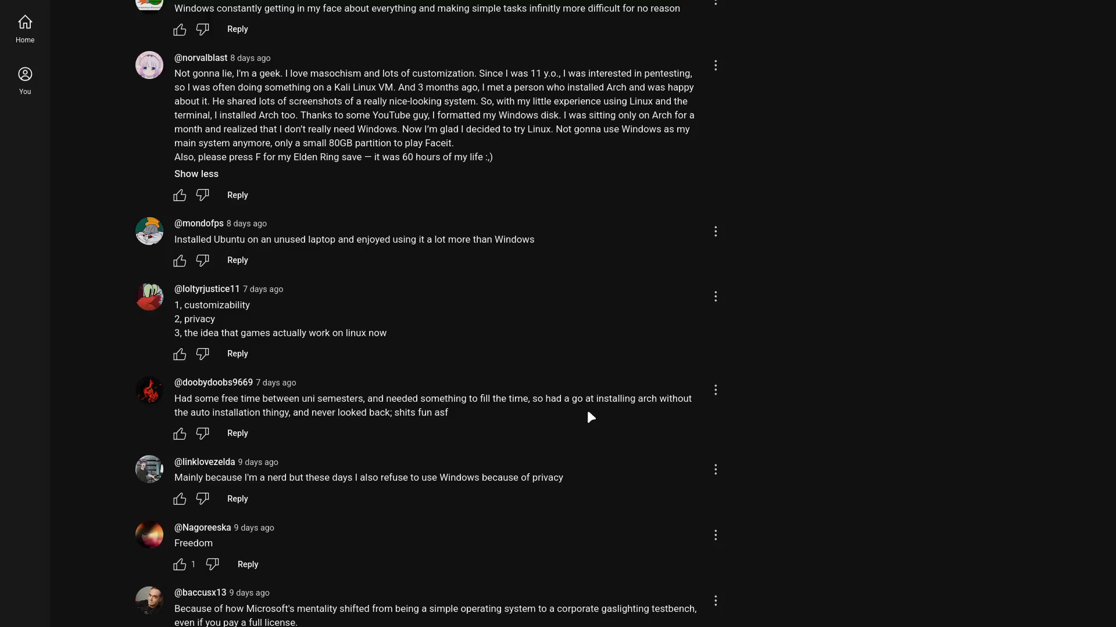
mouse_move(598, 403)
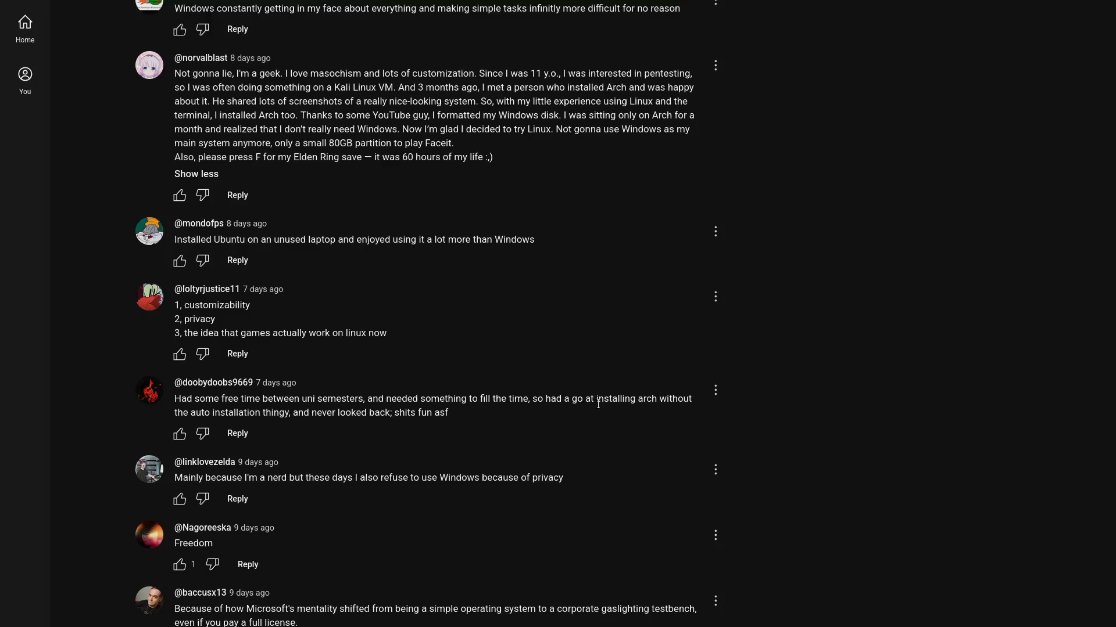
mouse_move(326, 502)
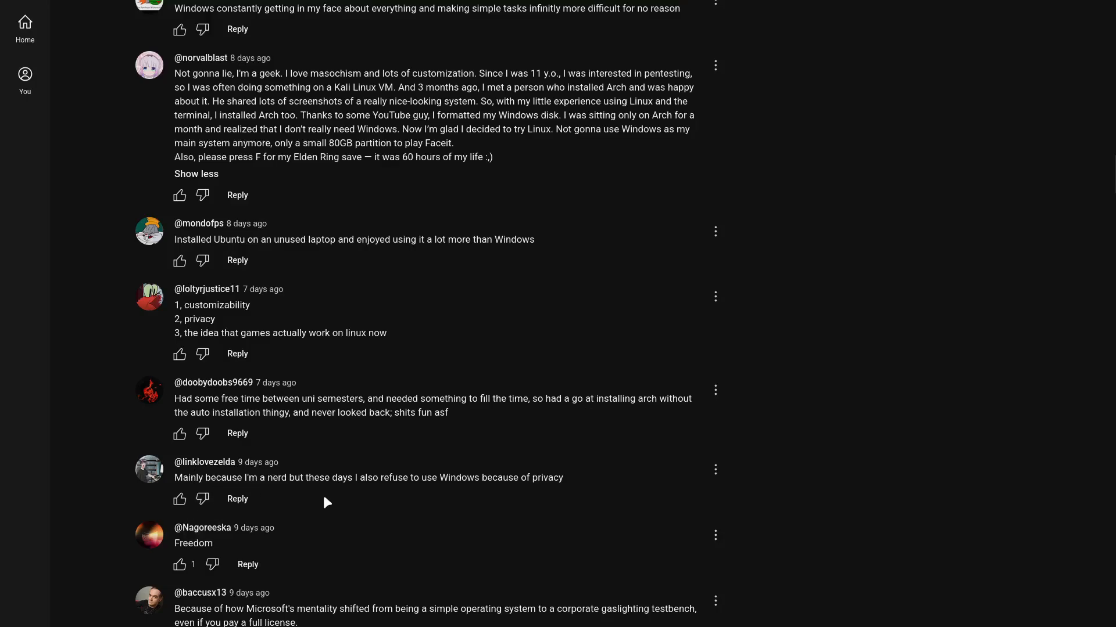
mouse_move(500, 473)
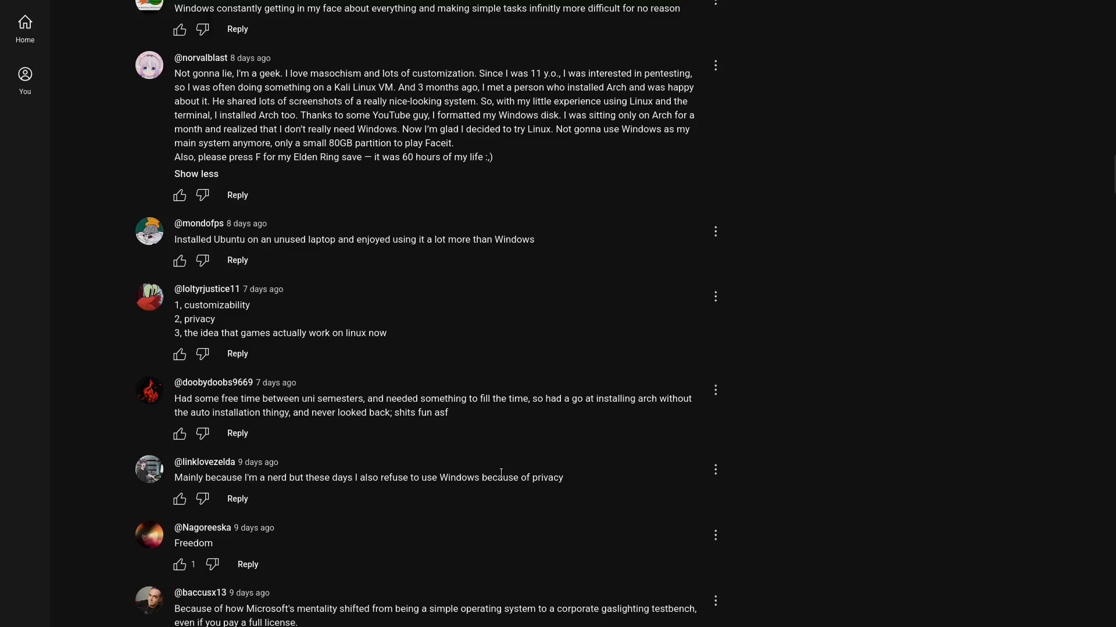
mouse_move(178, 488)
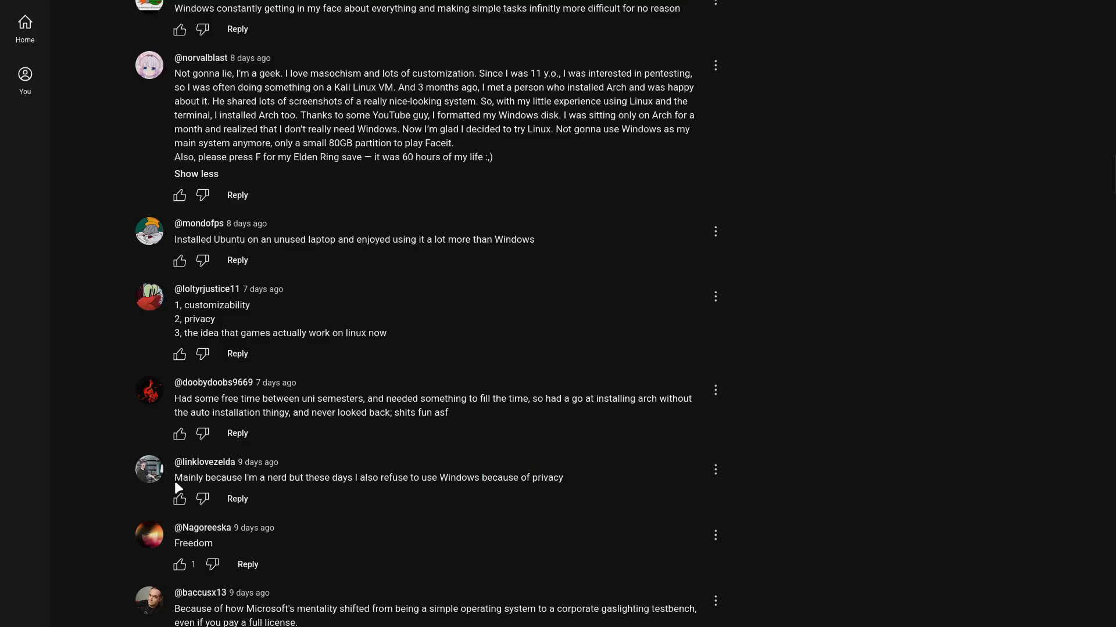
drag(175, 478, 226, 477)
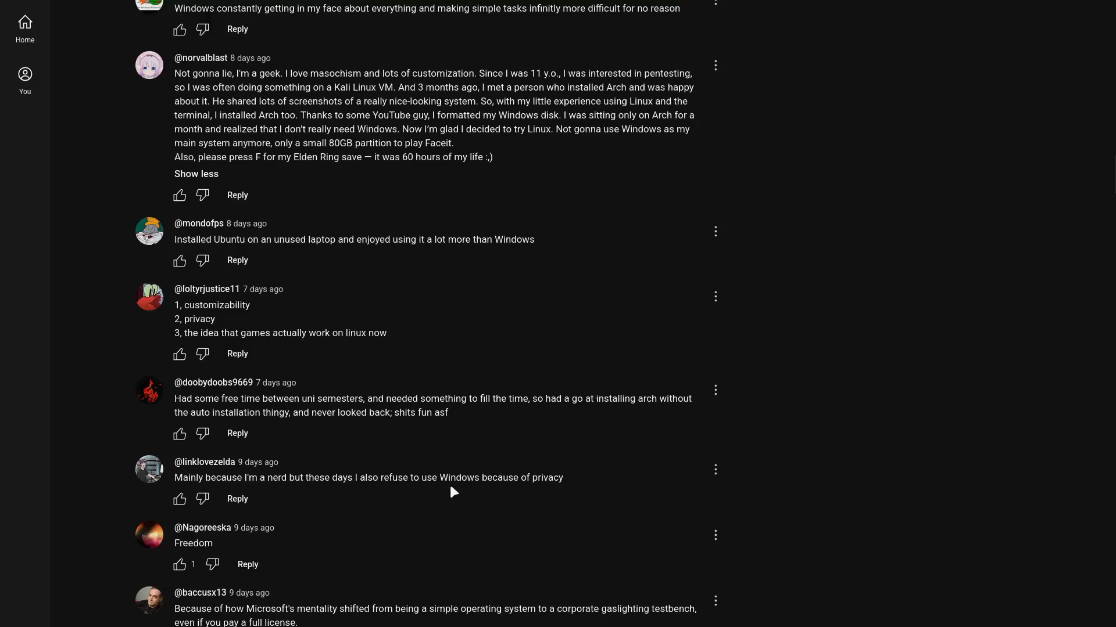
mouse_move(567, 486)
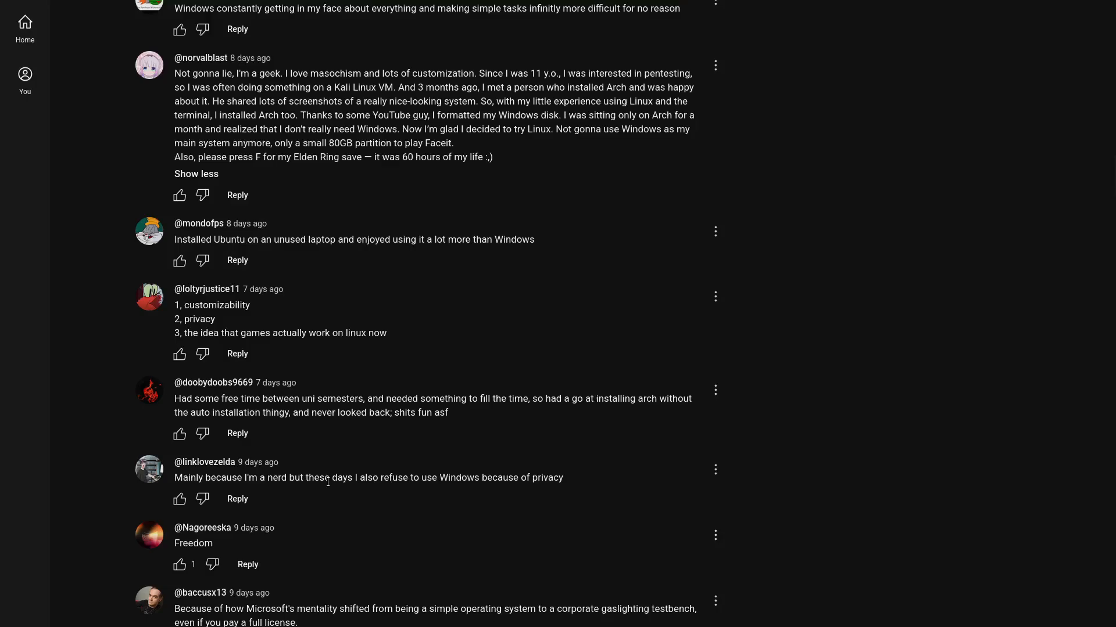
Scroll past the collapsed numbered list of reasons to the Mint-then-Arch story
scroll(down, 3)
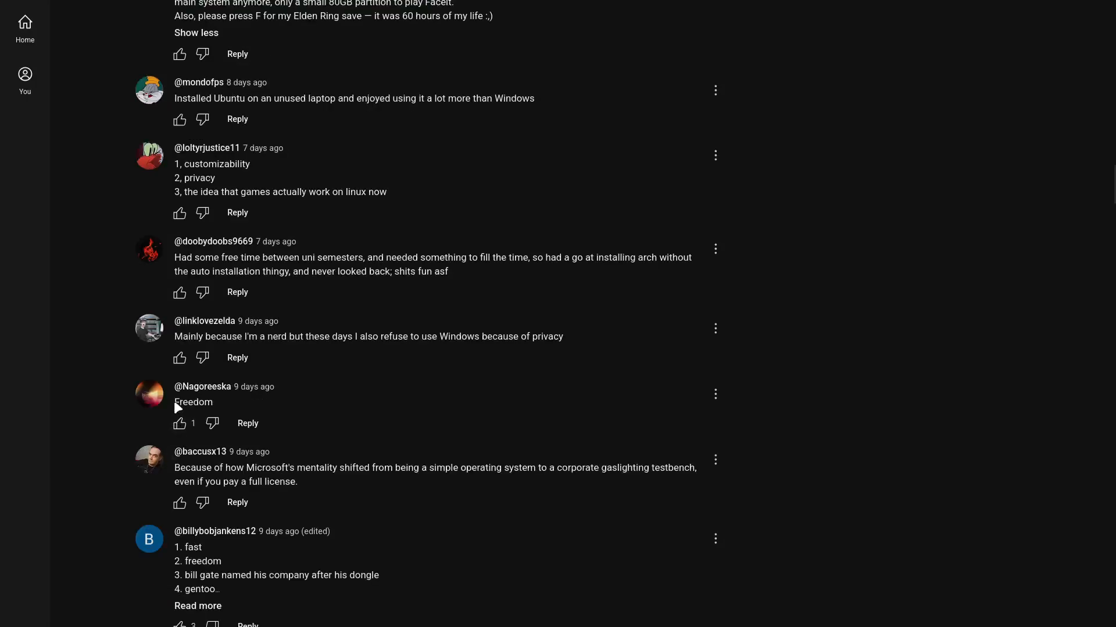
mouse_move(176, 406)
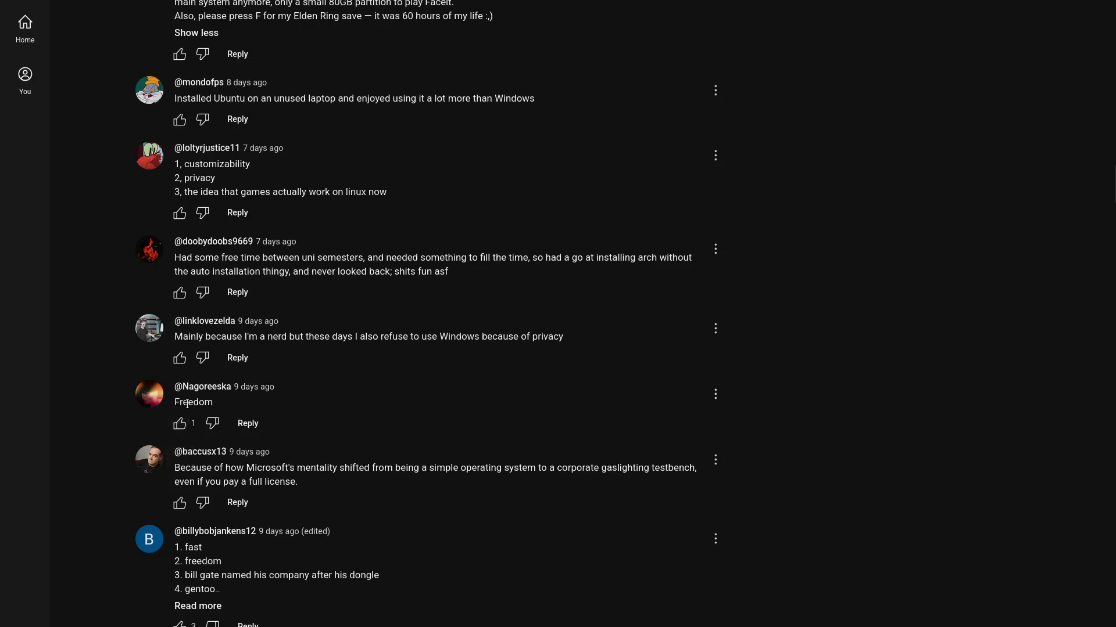
mouse_move(378, 491)
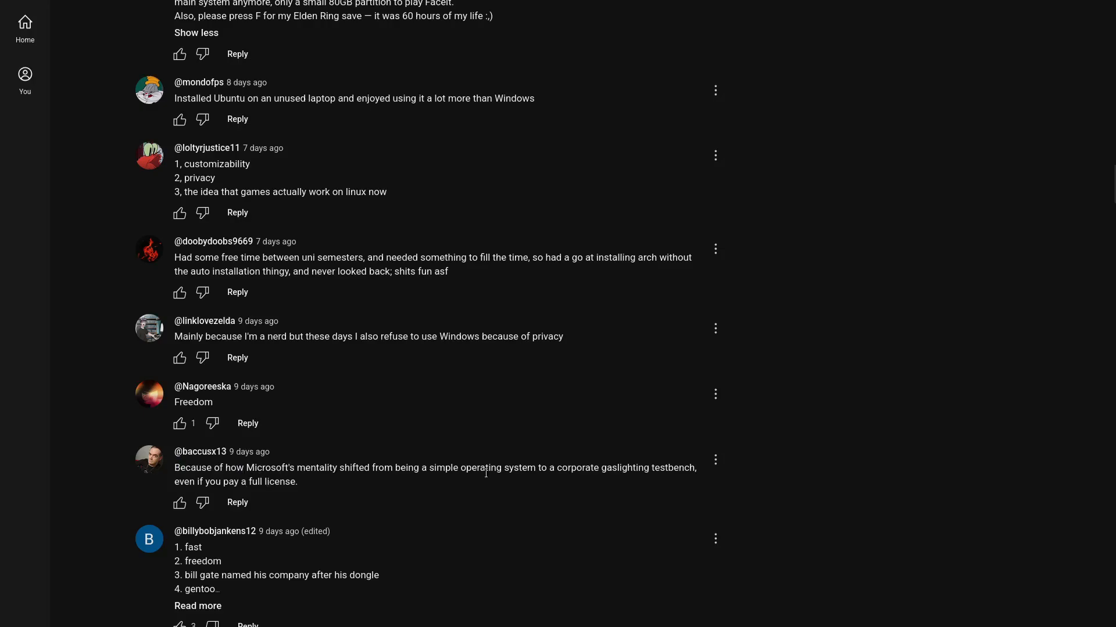
mouse_move(621, 482)
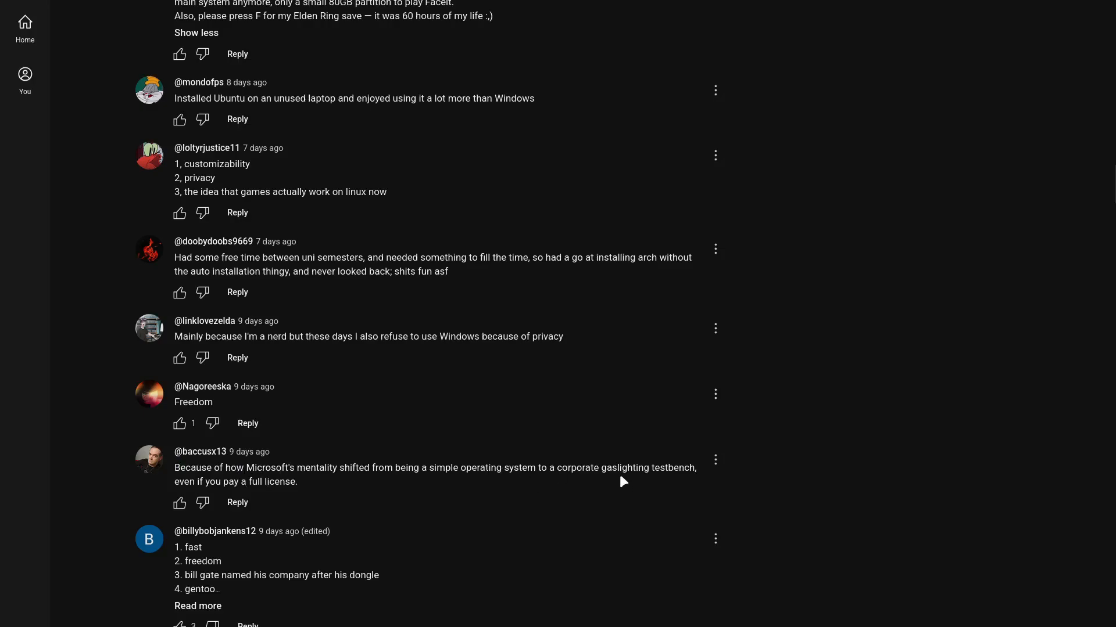
mouse_move(216, 494)
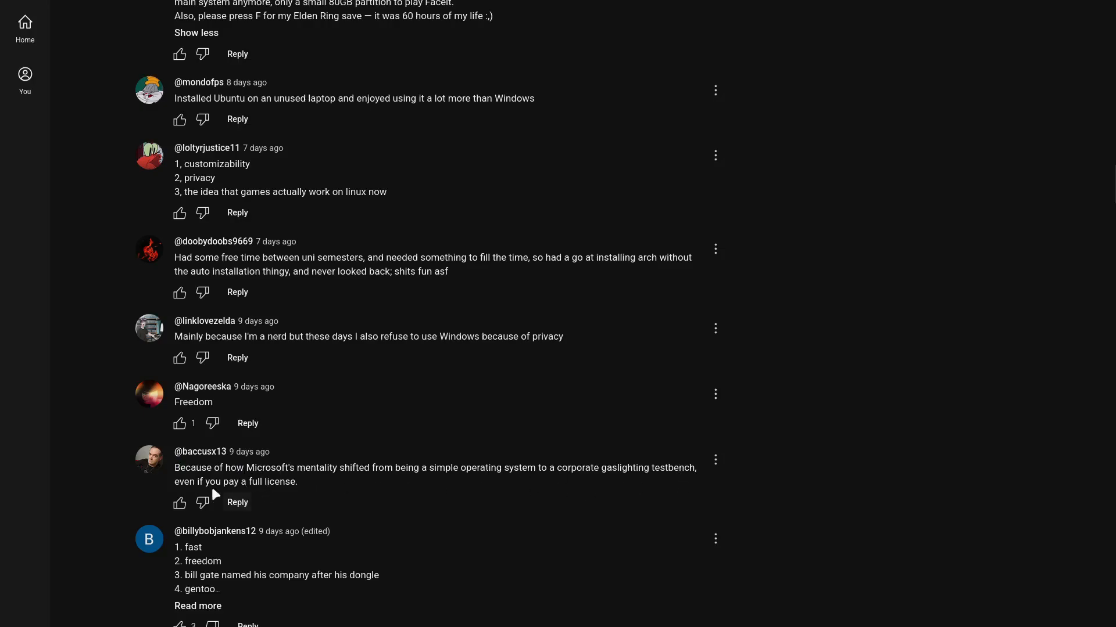
mouse_move(399, 470)
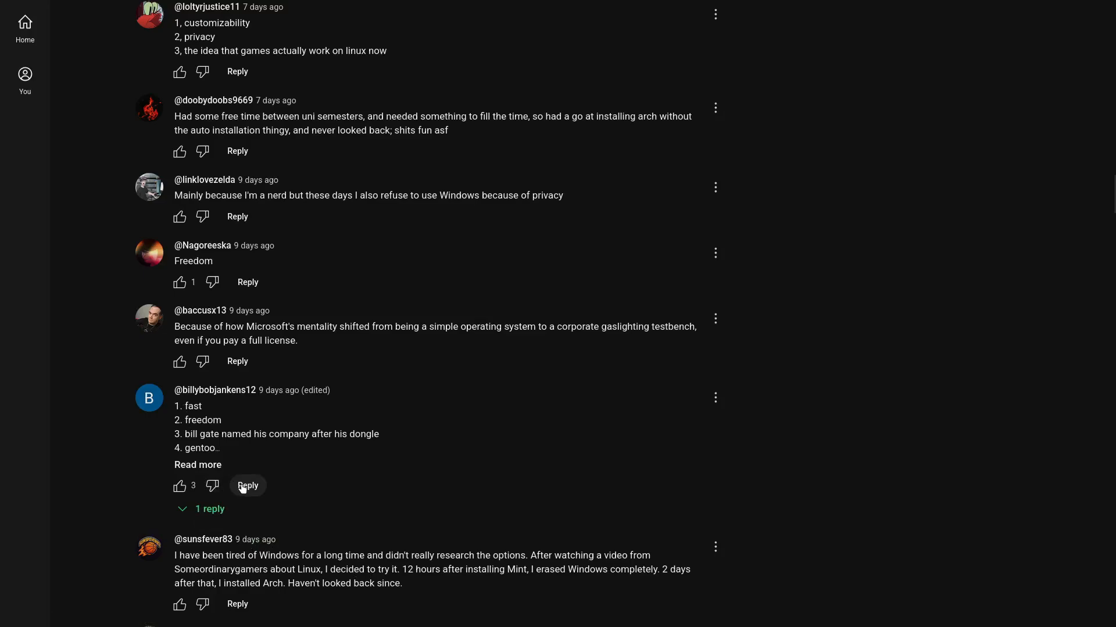
mouse_move(241, 489)
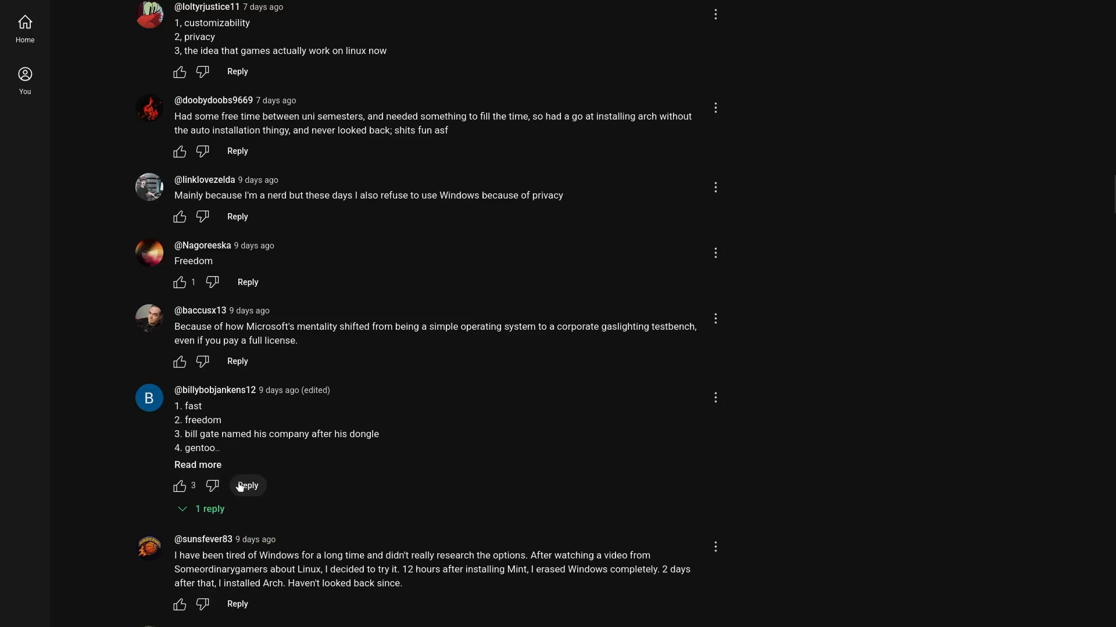
Expand the numbered-list comment to all six reasons and scroll to the FOSS comments
click(197, 465)
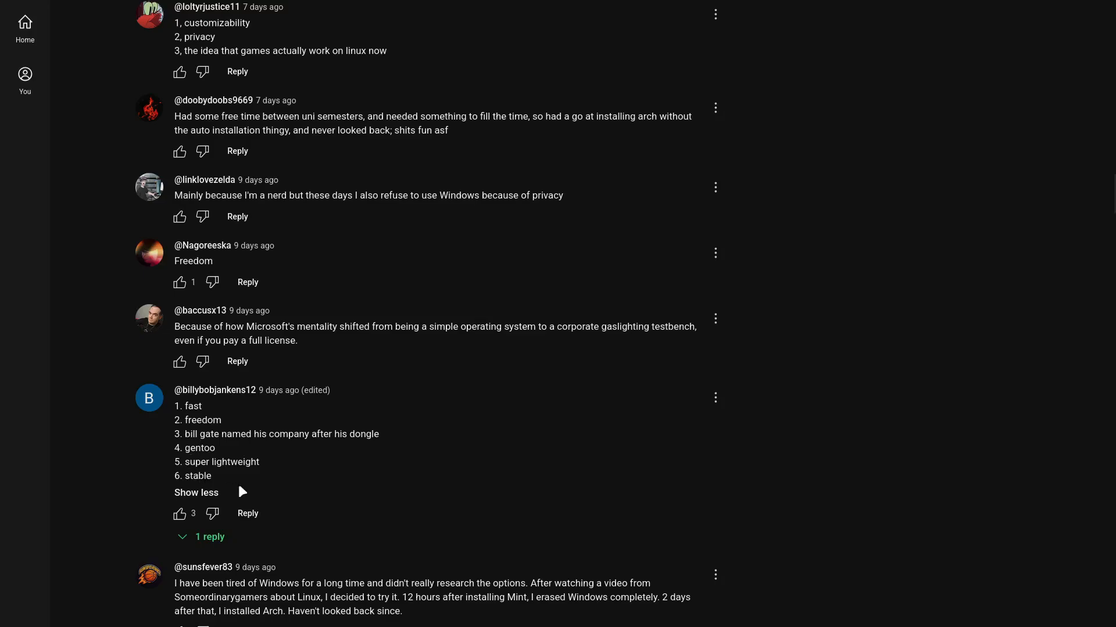
mouse_move(191, 452)
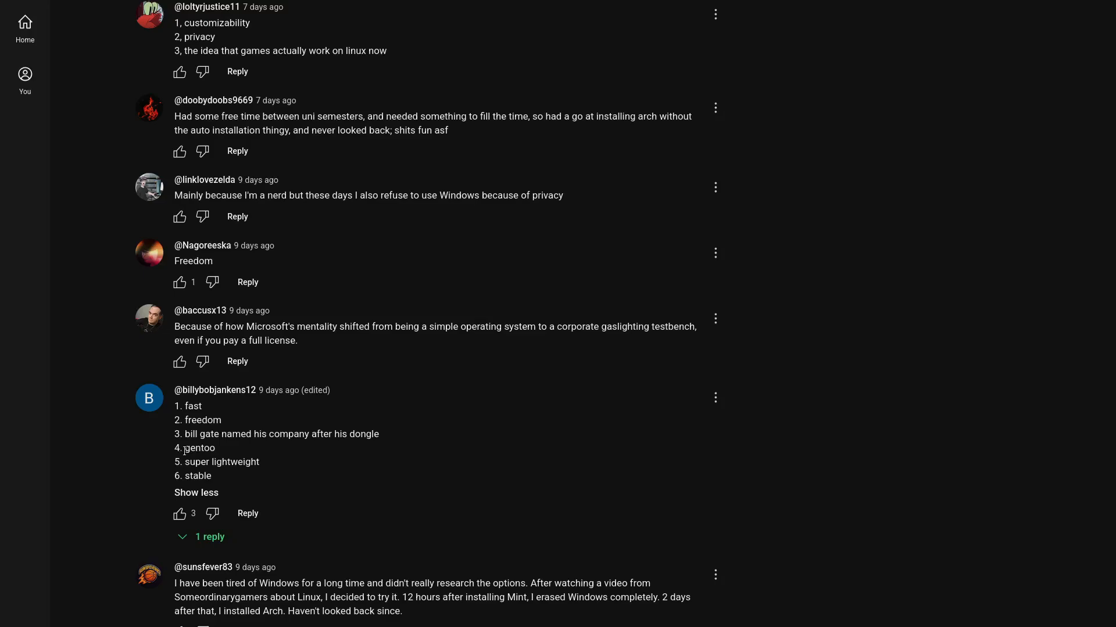
scroll(down, 3)
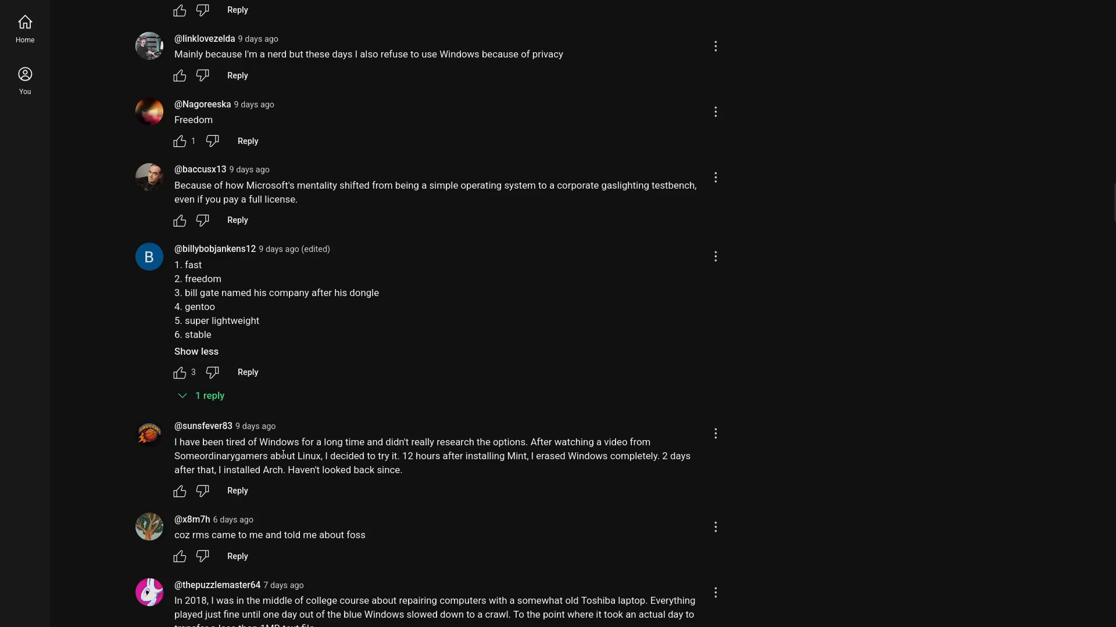
mouse_move(254, 470)
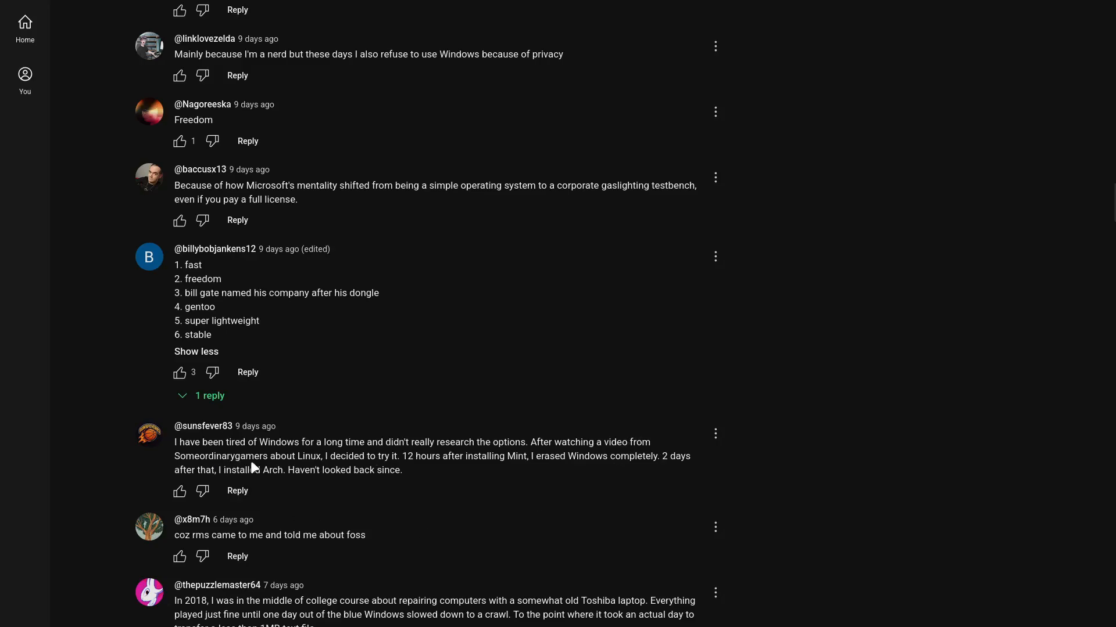
mouse_move(412, 481)
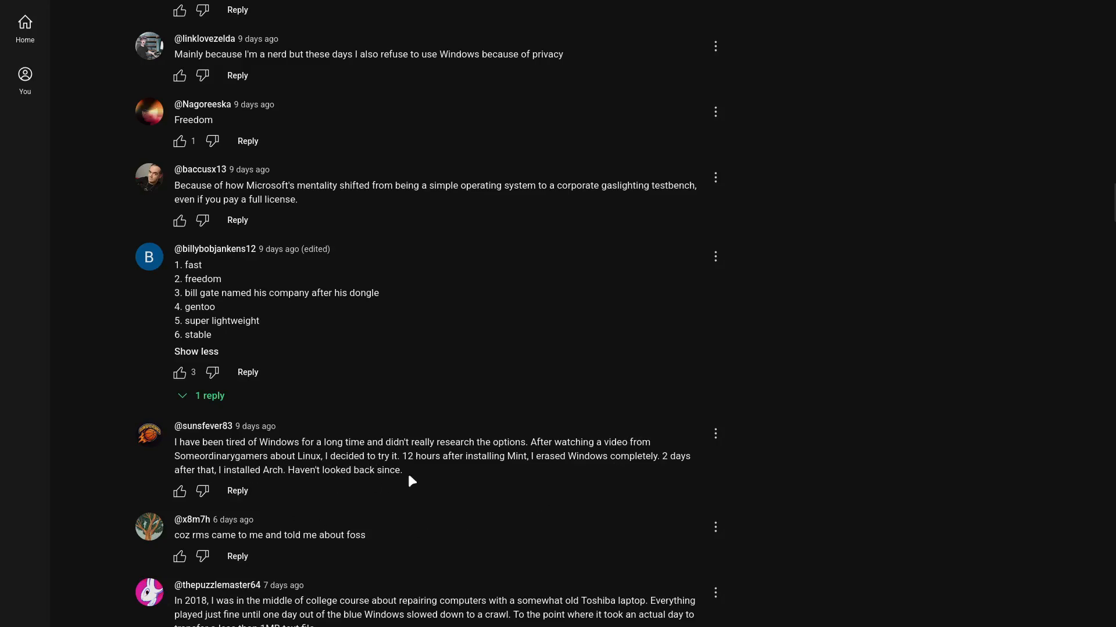
double_click(403, 456)
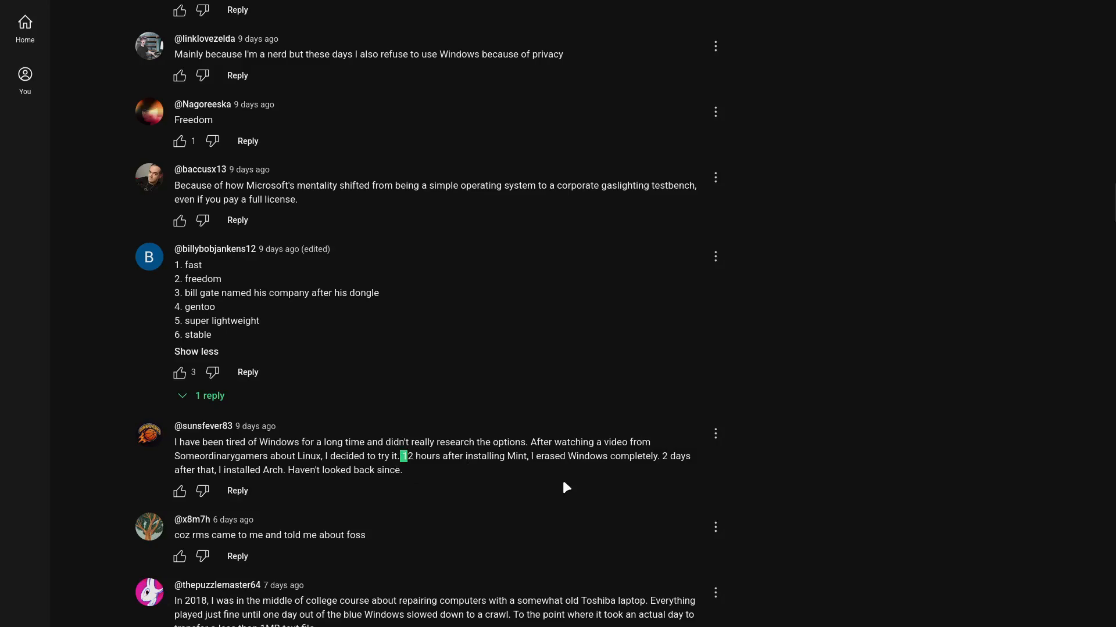
mouse_move(412, 495)
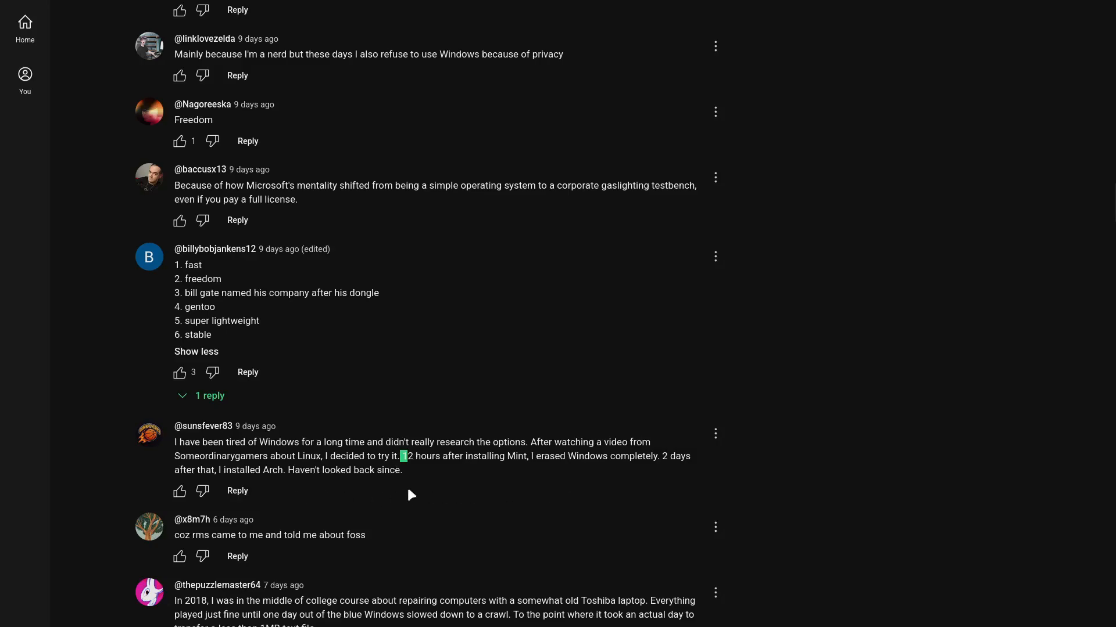
mouse_move(374, 520)
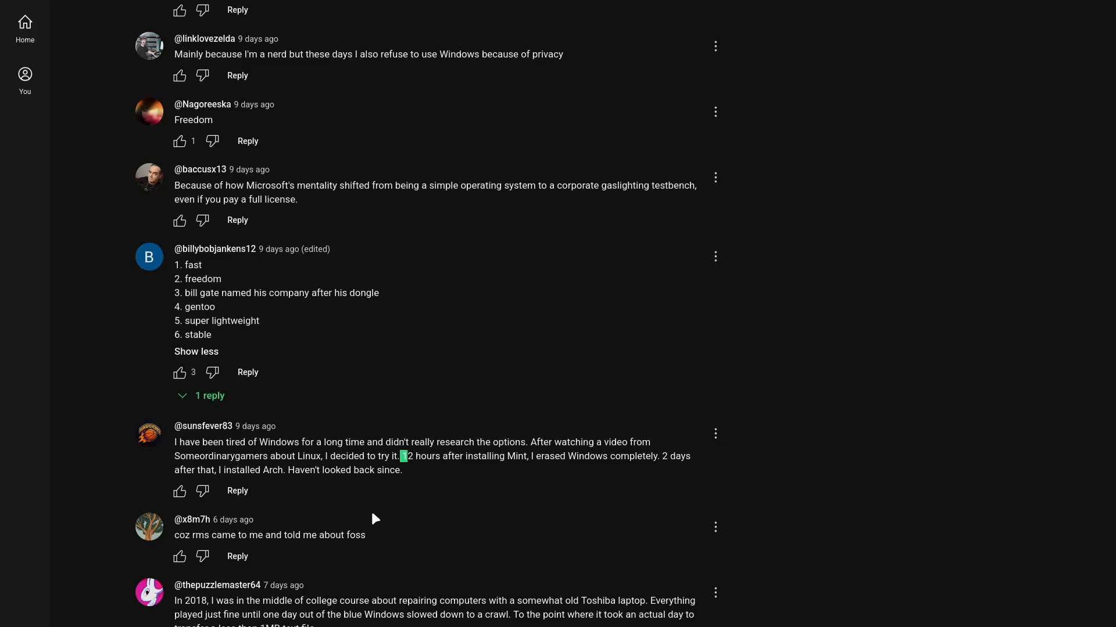
mouse_move(396, 482)
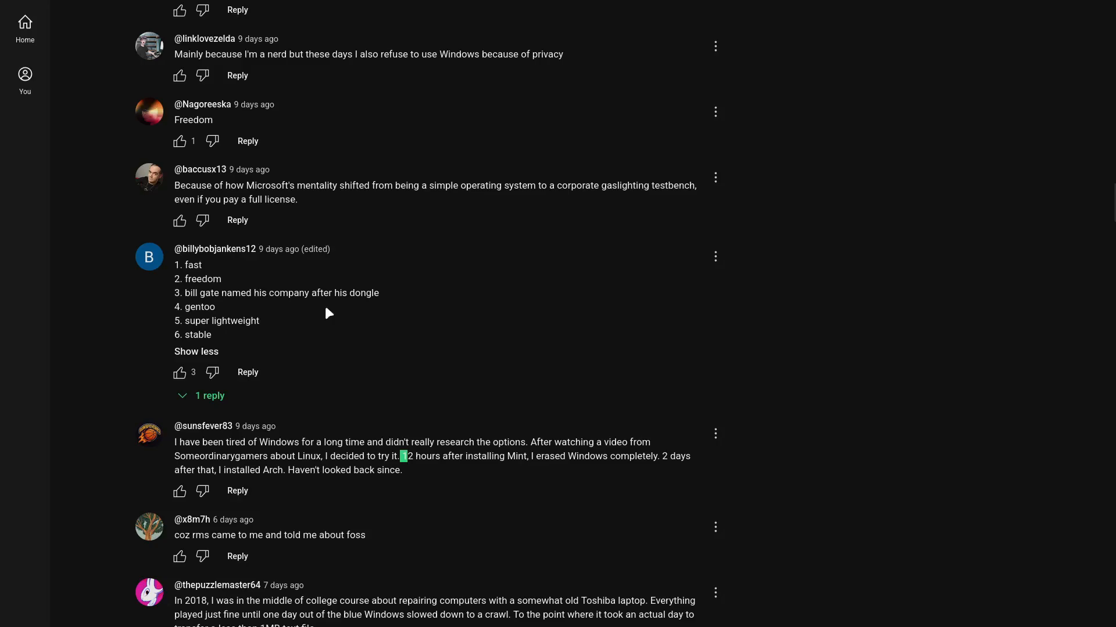
mouse_move(209, 329)
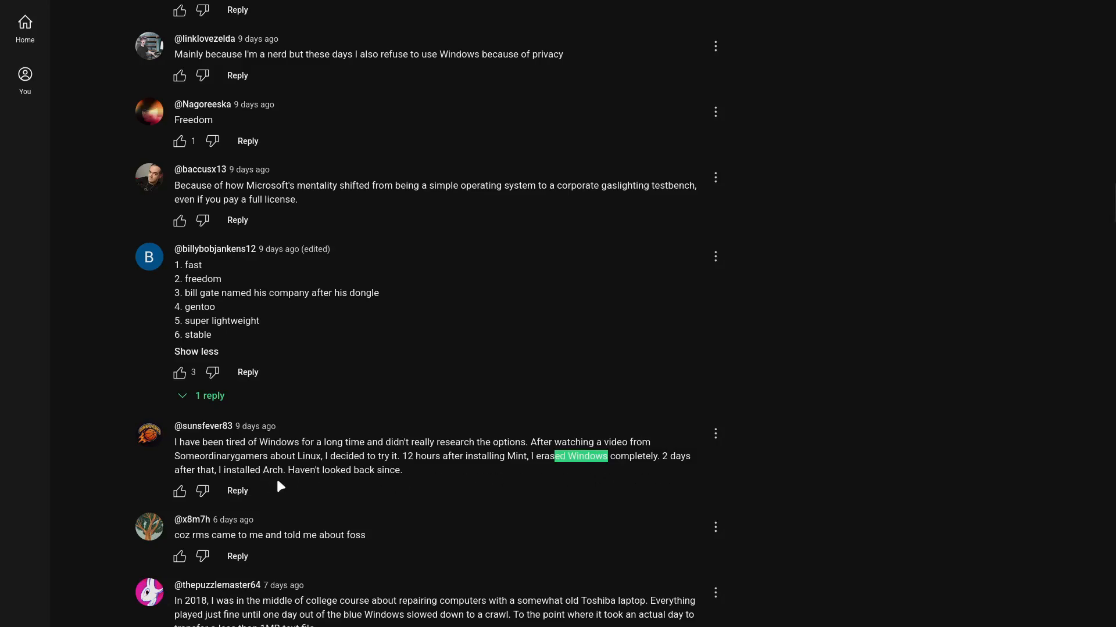
mouse_move(286, 488)
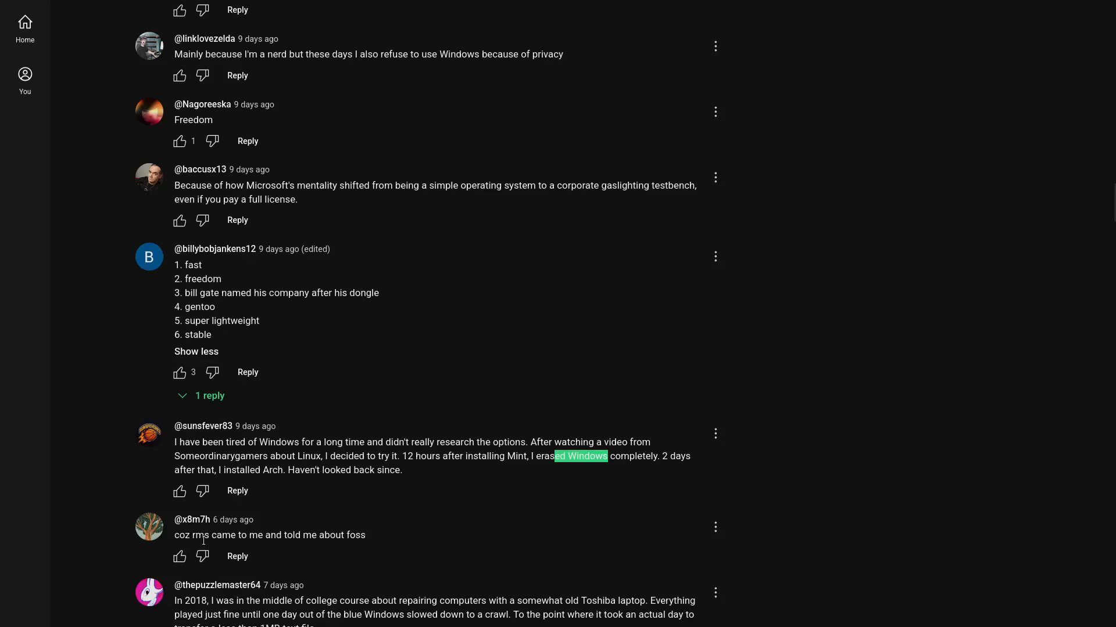
mouse_move(356, 551)
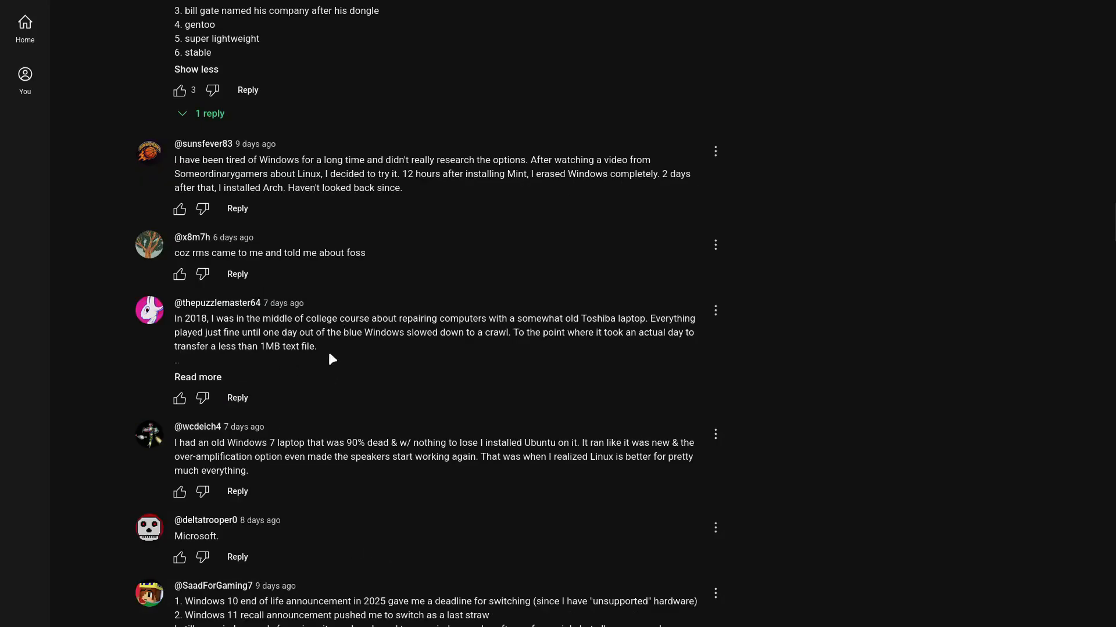
mouse_move(486, 336)
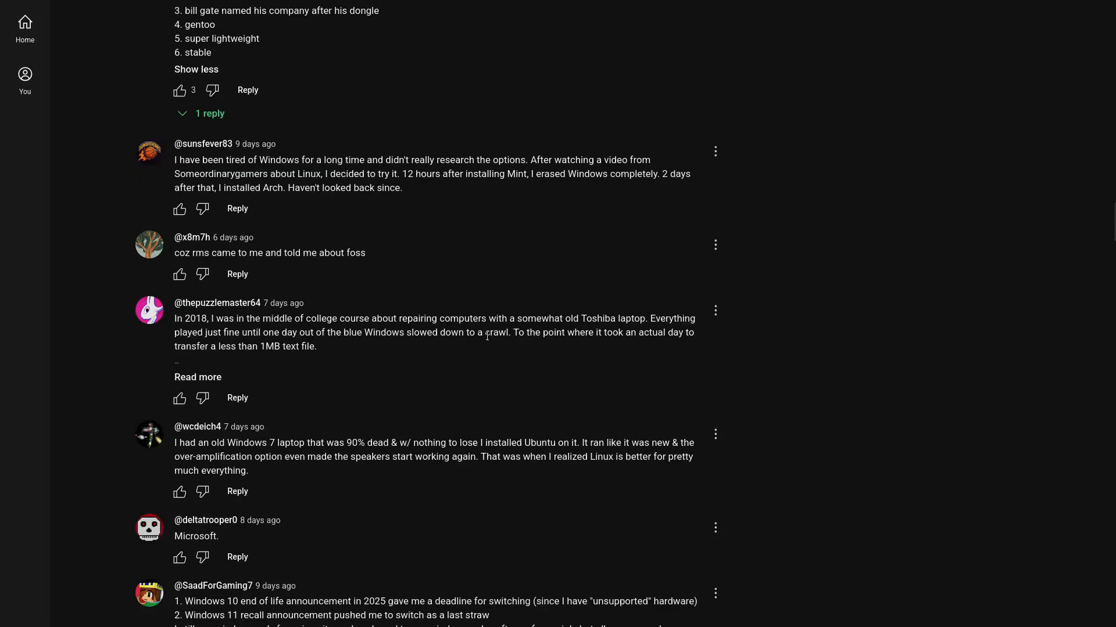
mouse_move(567, 324)
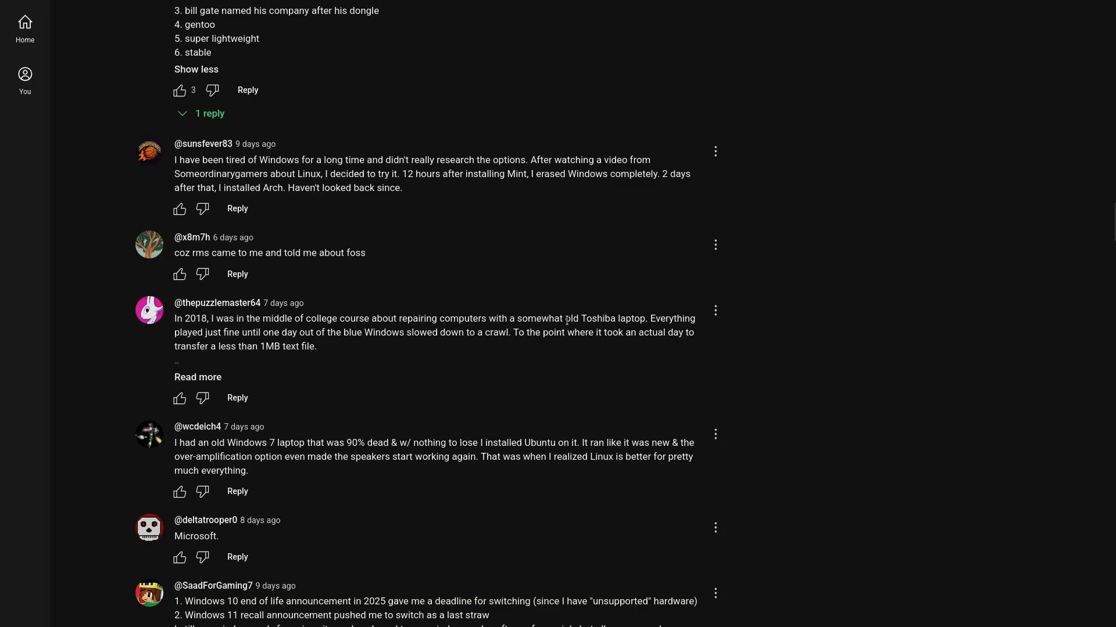
mouse_move(336, 354)
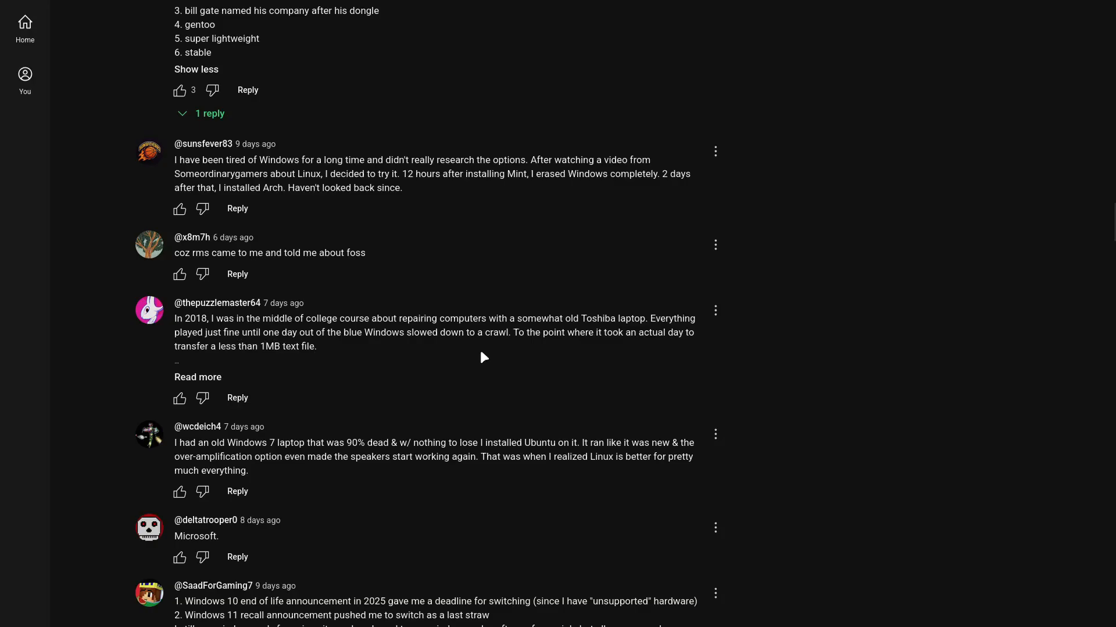
mouse_move(602, 349)
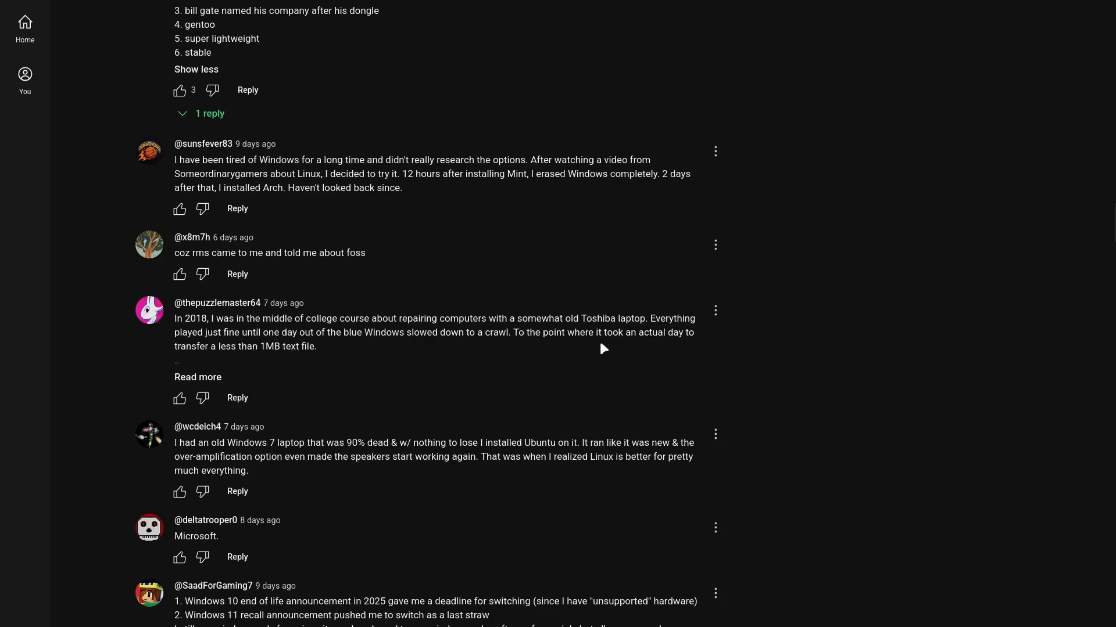
mouse_move(555, 349)
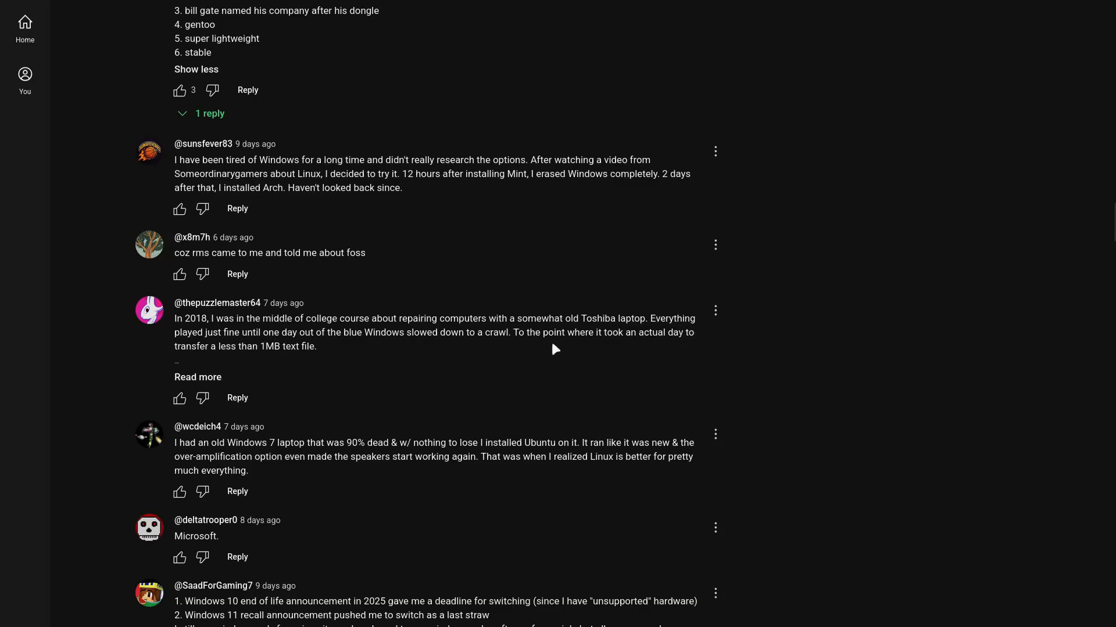
mouse_move(249, 373)
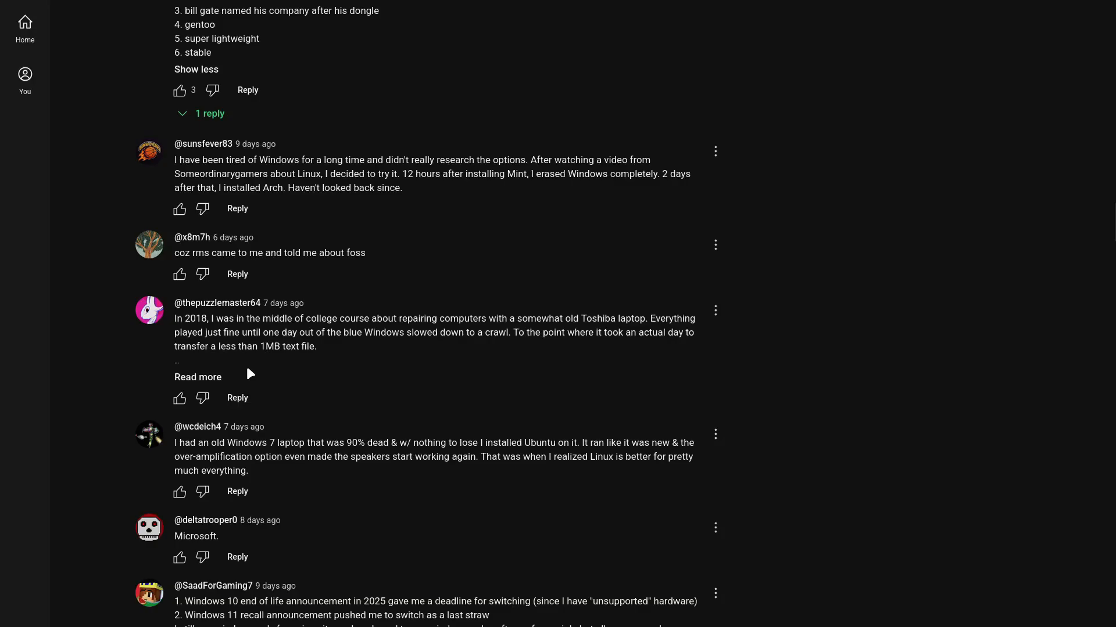
click(197, 377)
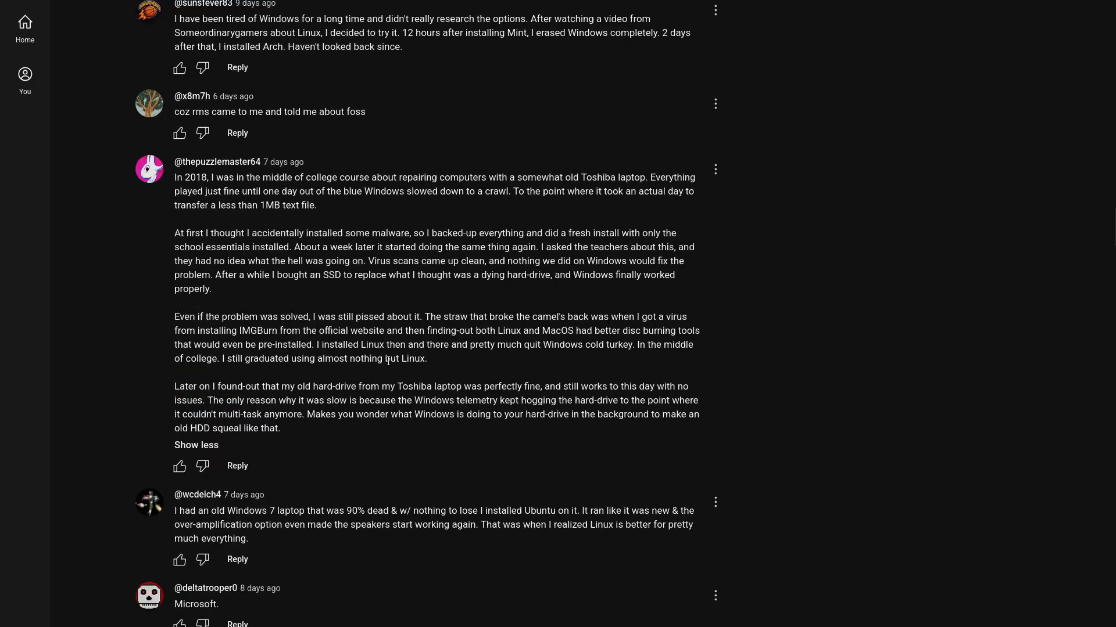
mouse_move(444, 246)
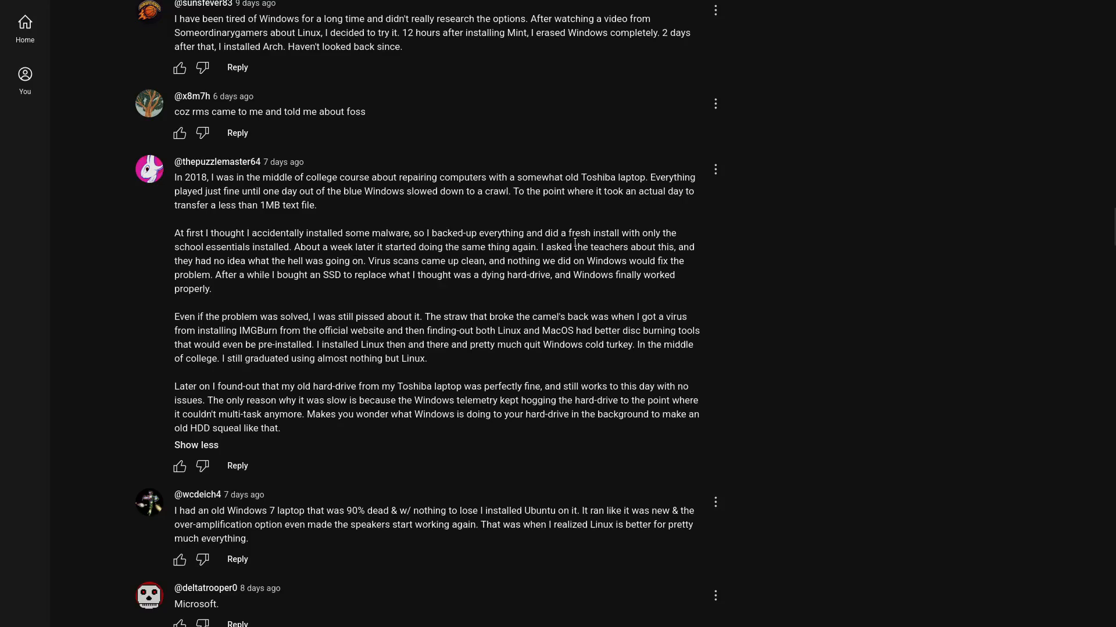
mouse_move(633, 275)
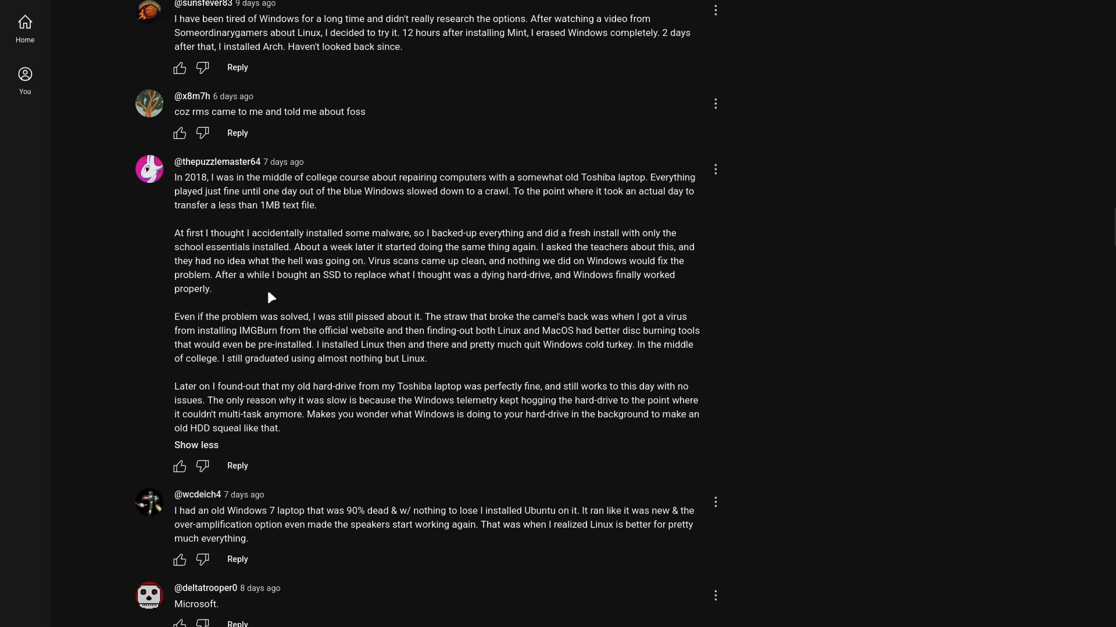
mouse_move(460, 307)
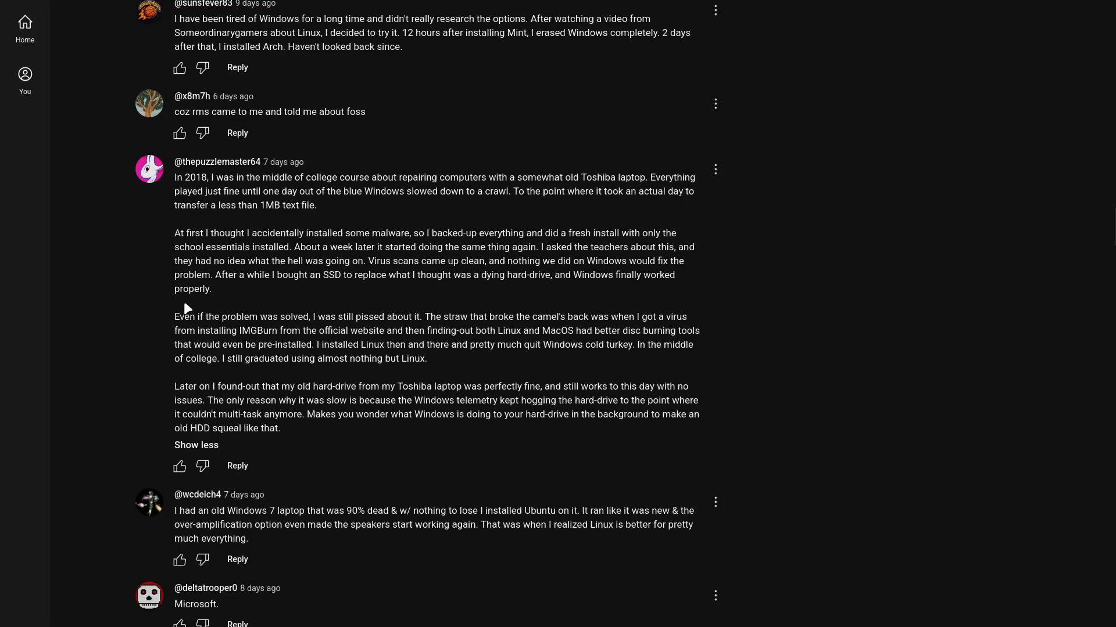
mouse_move(208, 329)
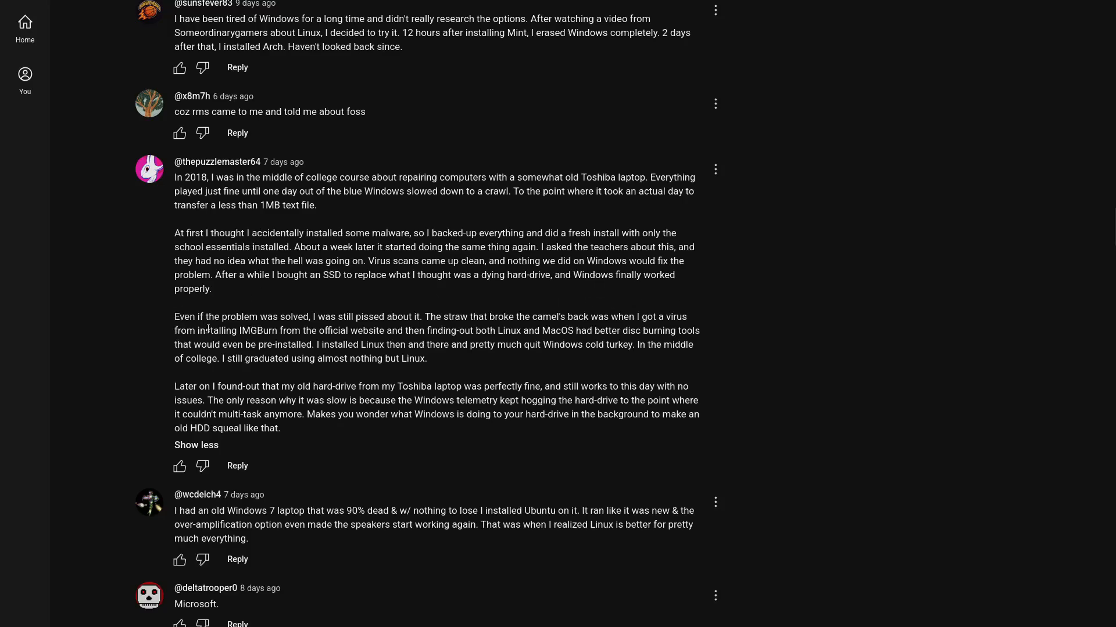
mouse_move(378, 342)
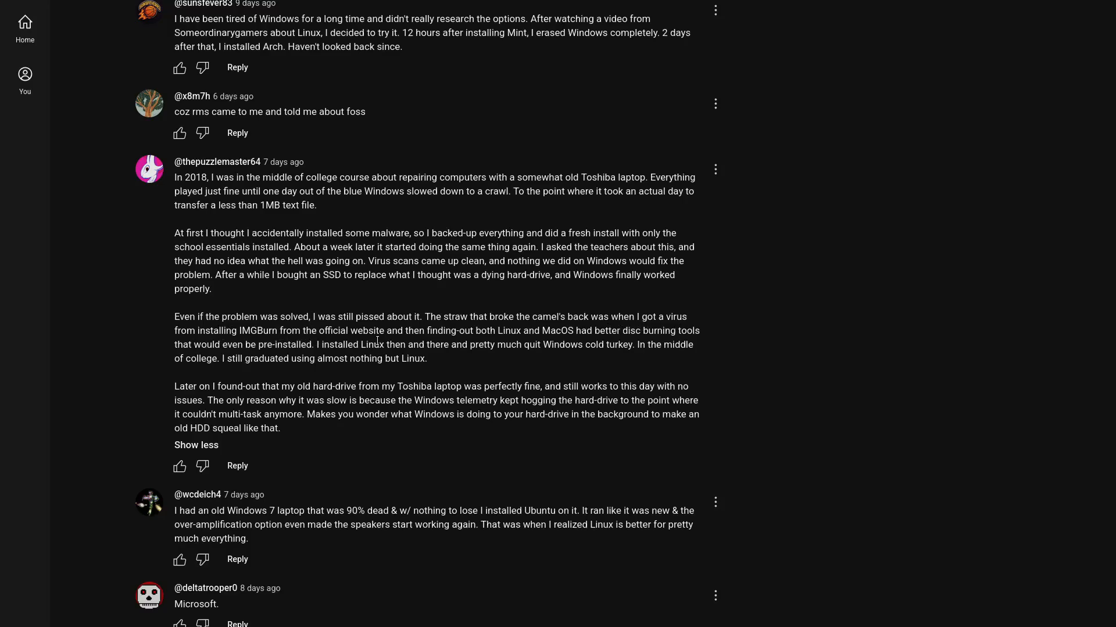
mouse_move(443, 344)
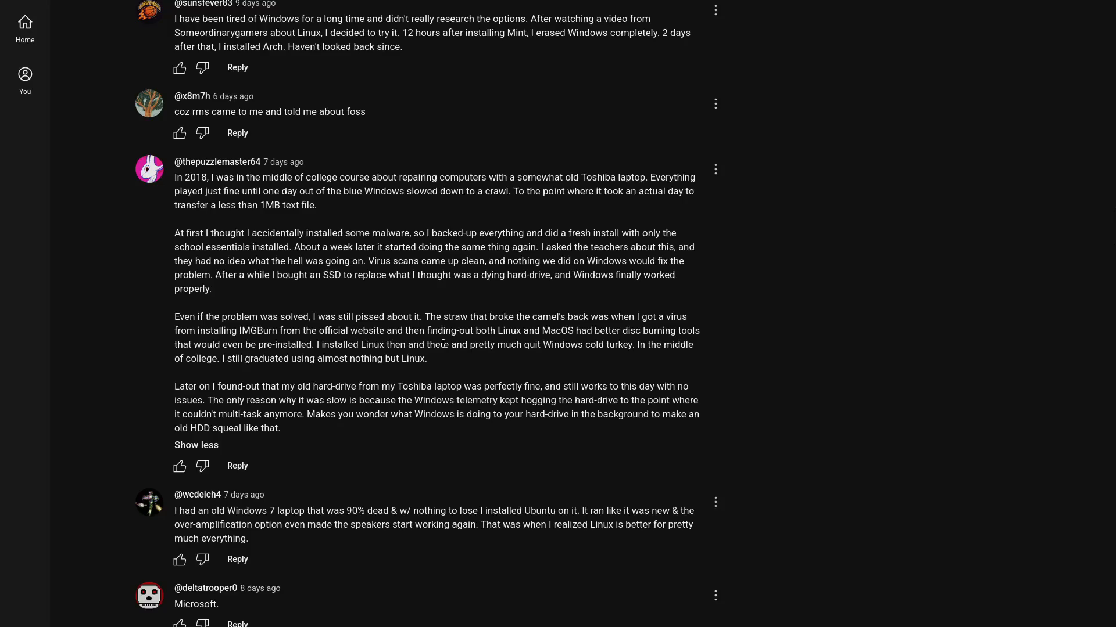
mouse_move(628, 360)
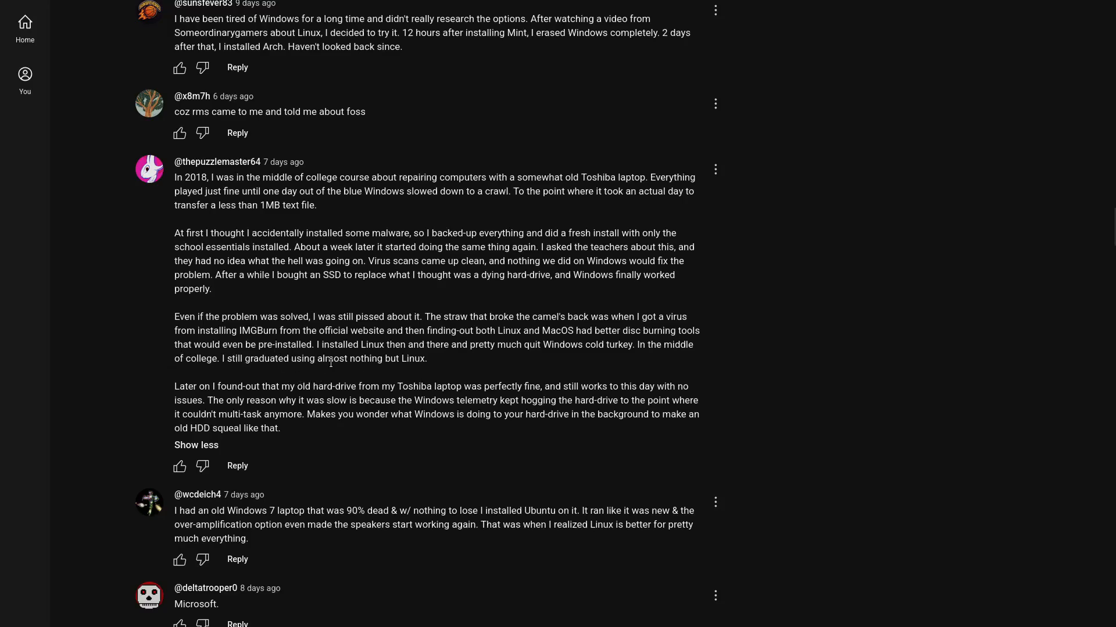
double_click(288, 344)
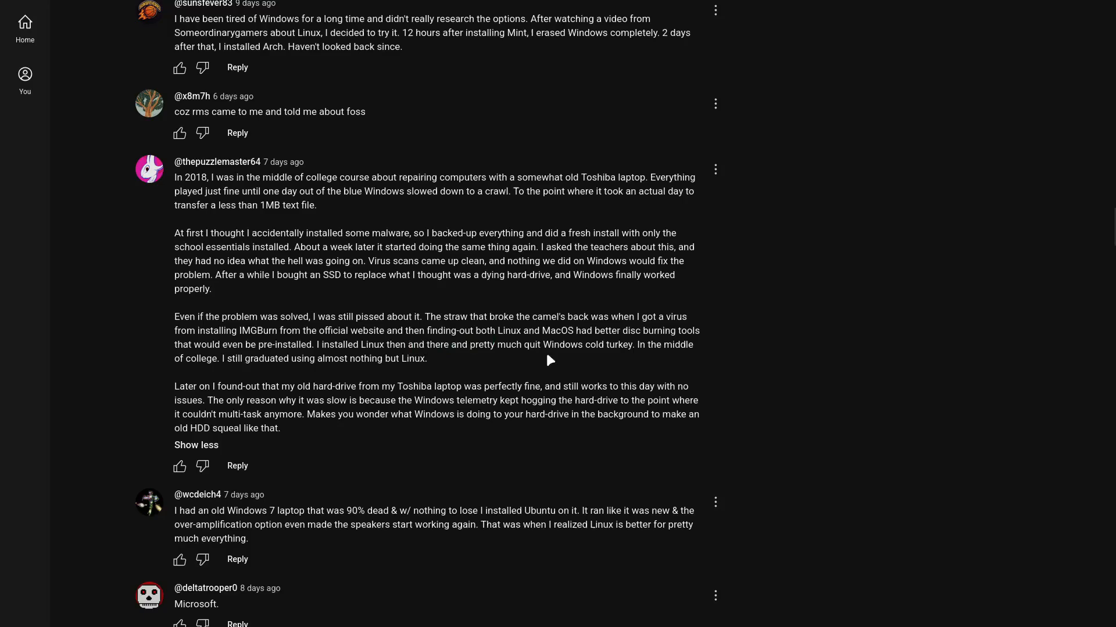
mouse_move(664, 370)
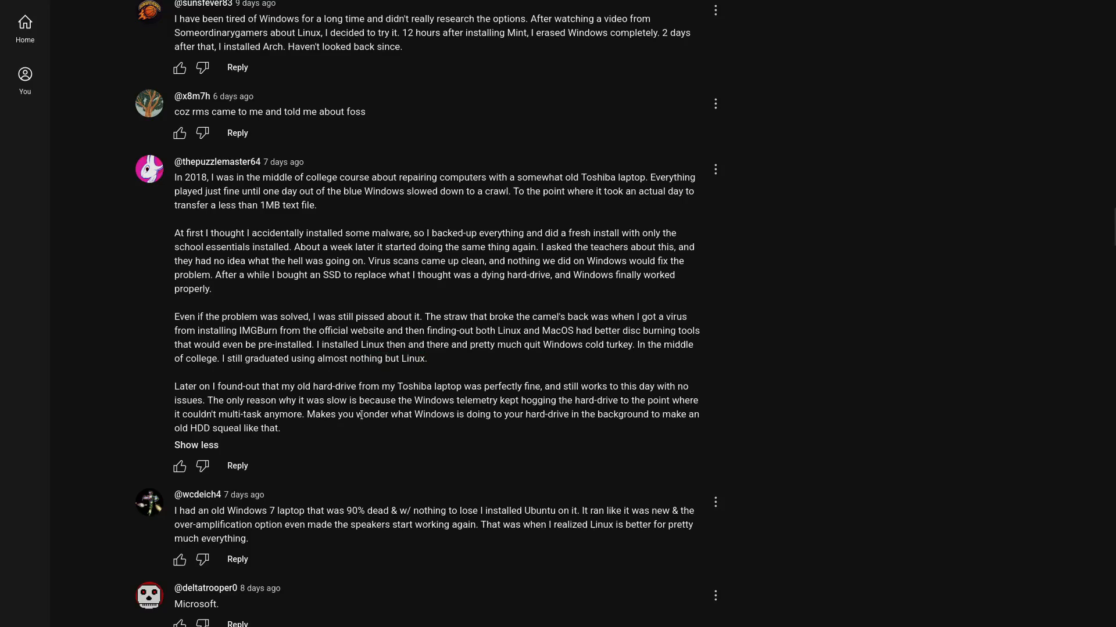
mouse_move(217, 412)
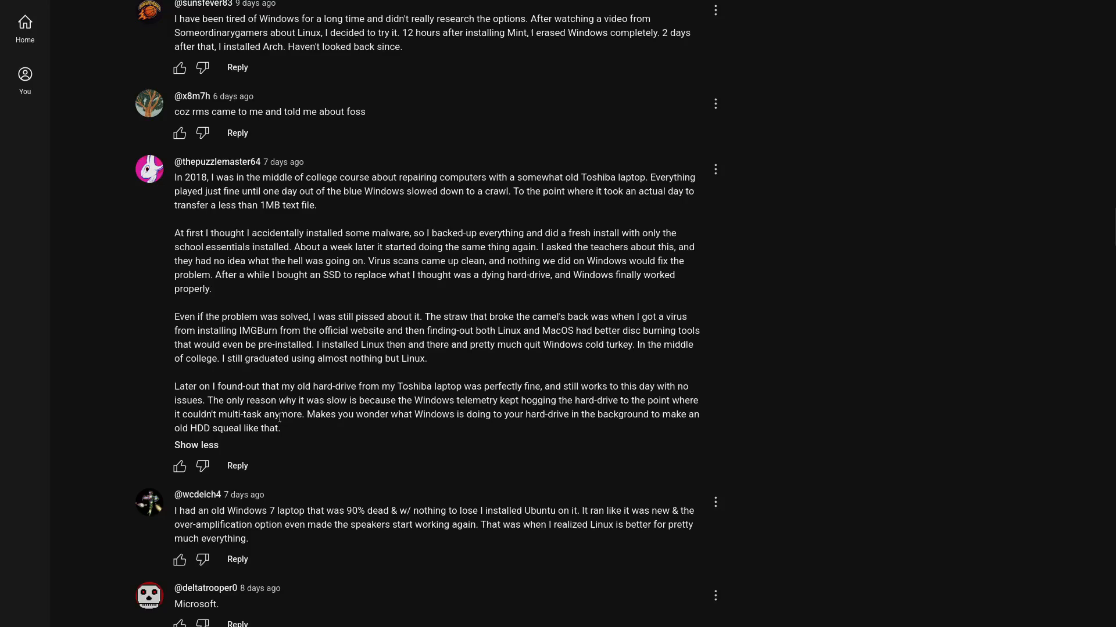
mouse_move(522, 414)
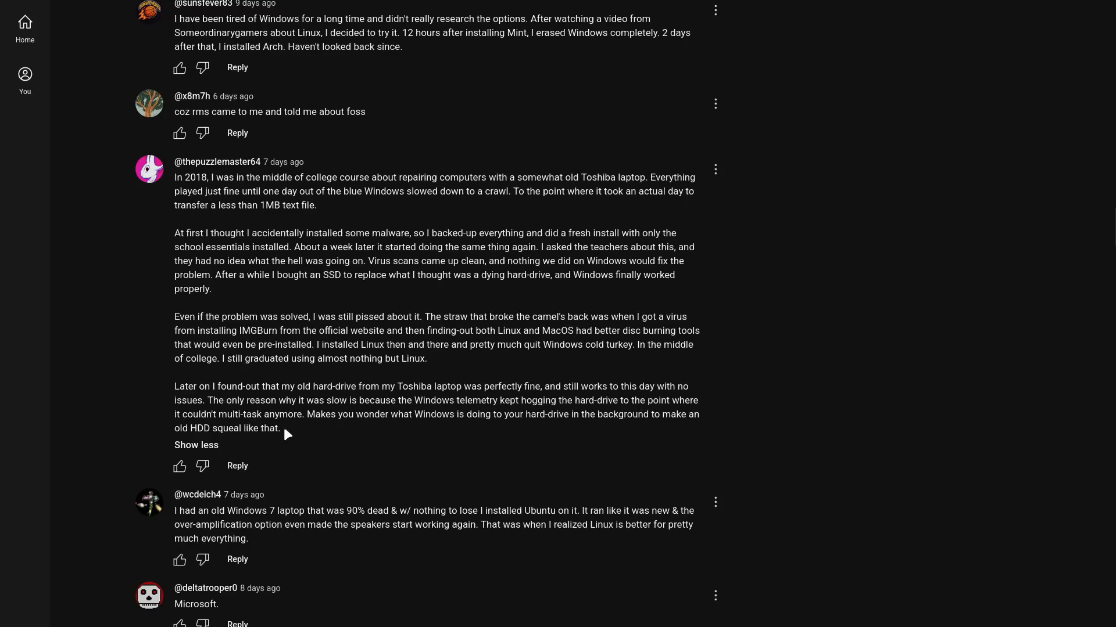
mouse_move(418, 438)
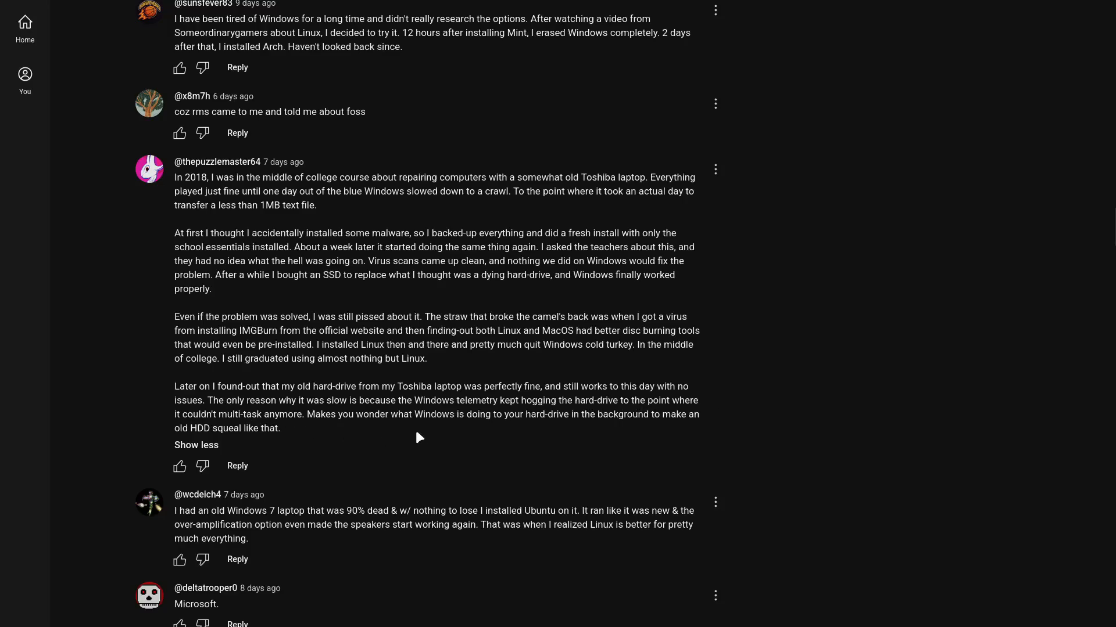
mouse_move(436, 440)
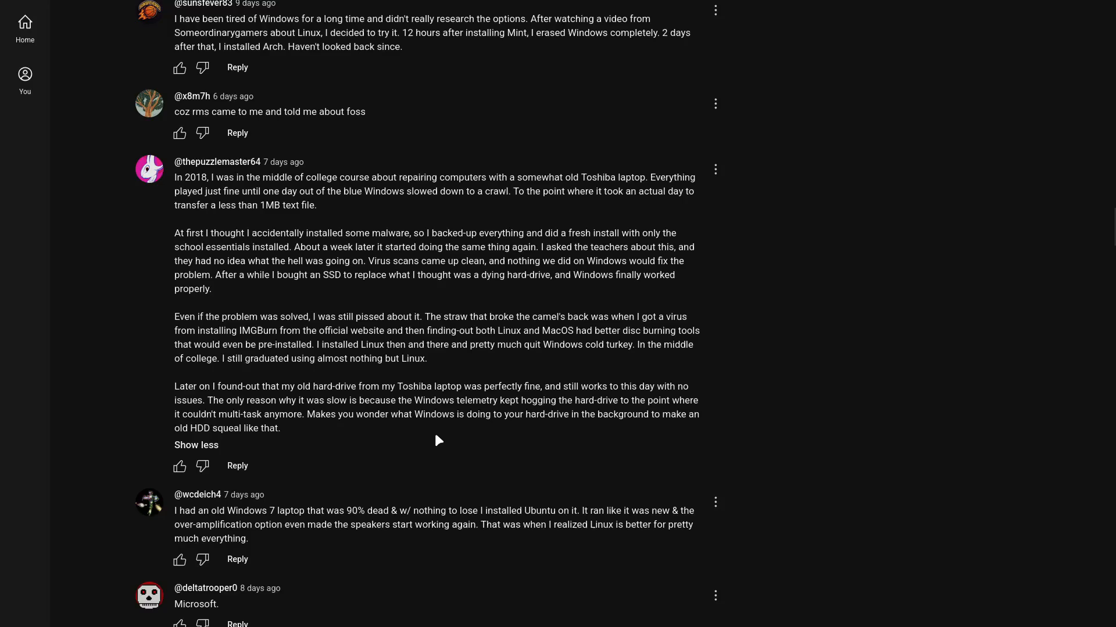
mouse_move(354, 452)
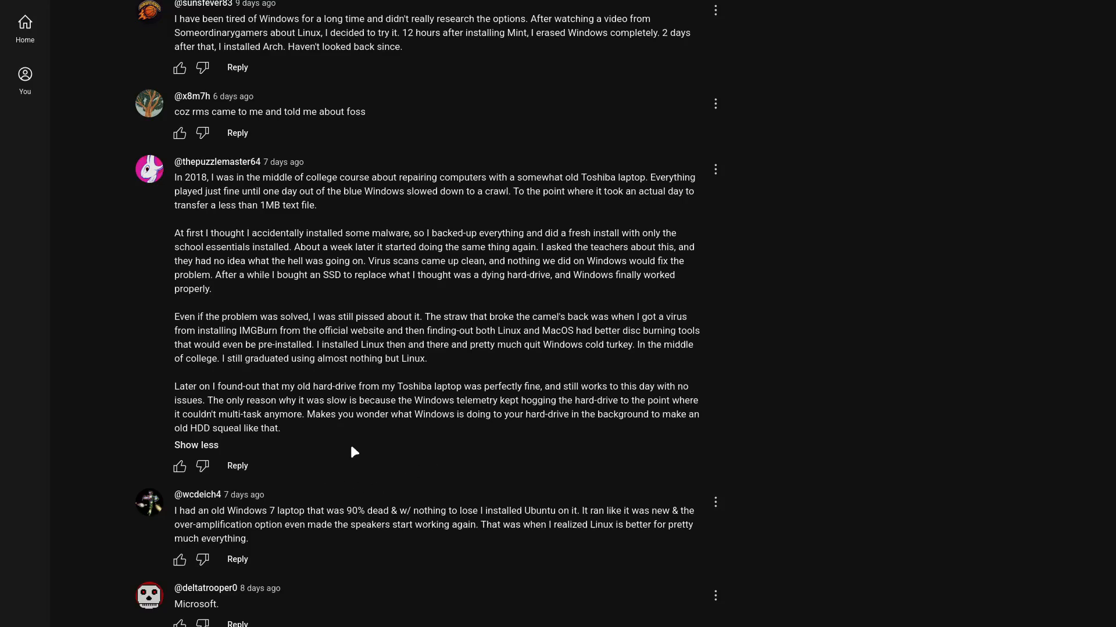
mouse_move(285, 441)
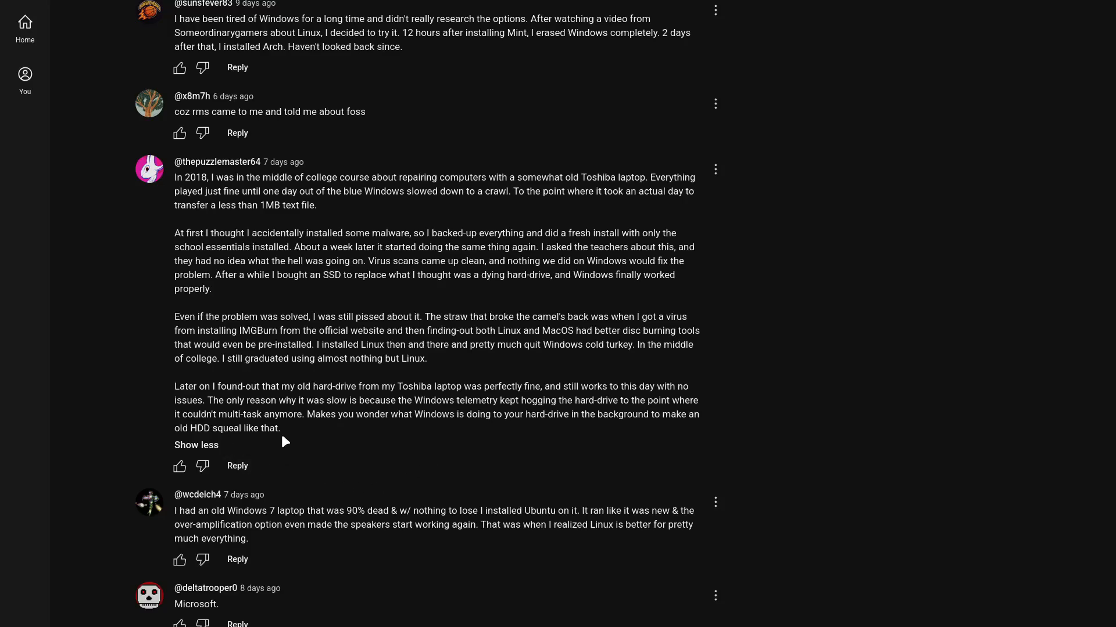
mouse_move(297, 434)
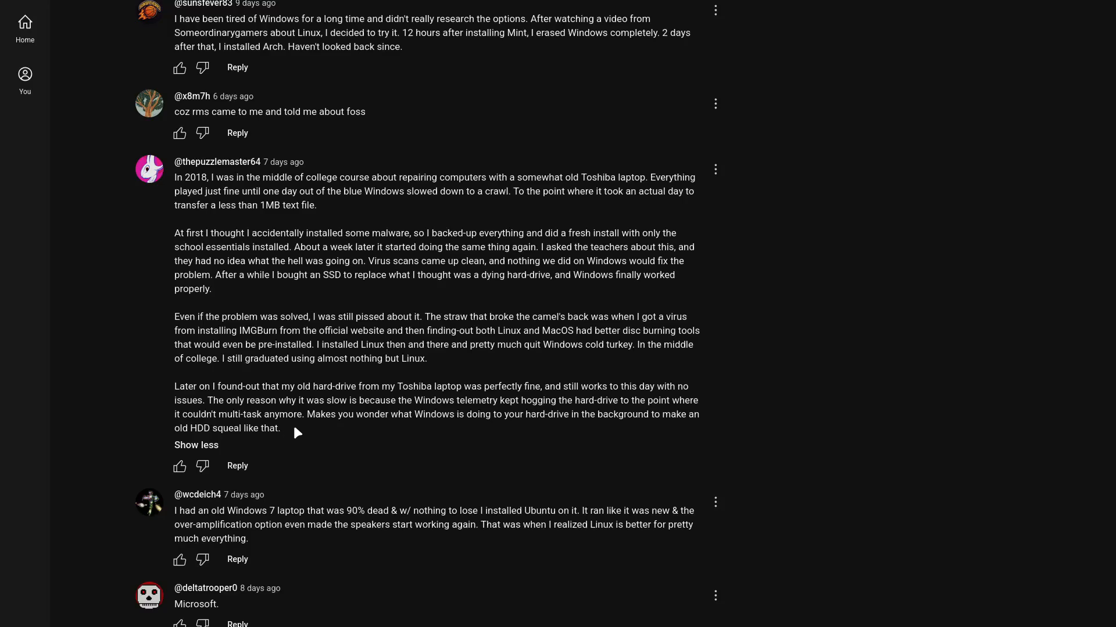
mouse_move(495, 504)
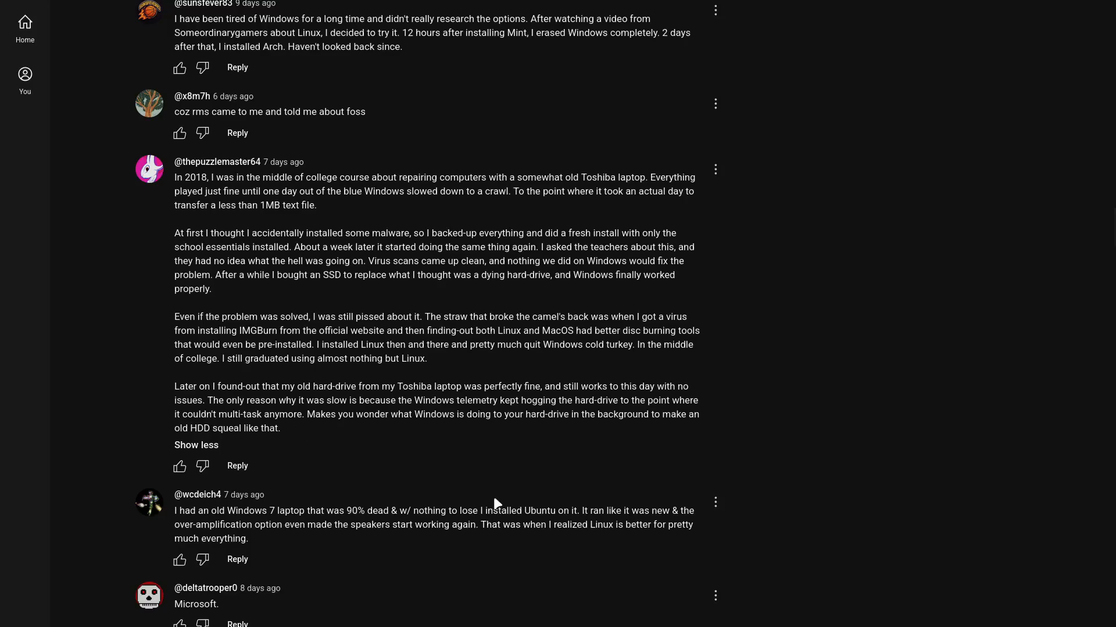
mouse_move(1107, 327)
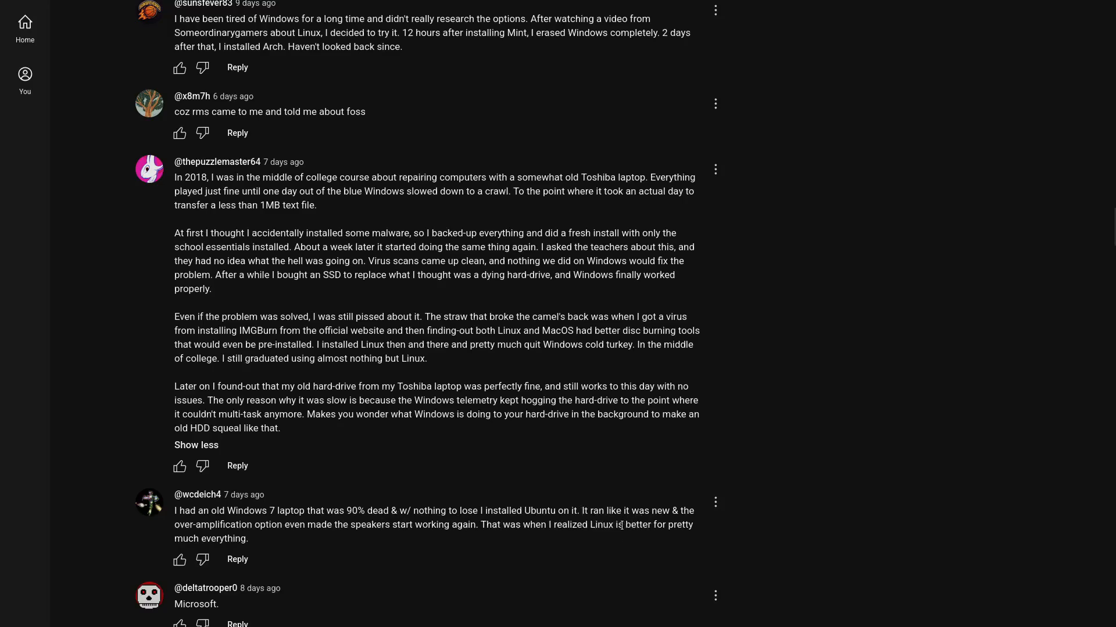
mouse_move(261, 542)
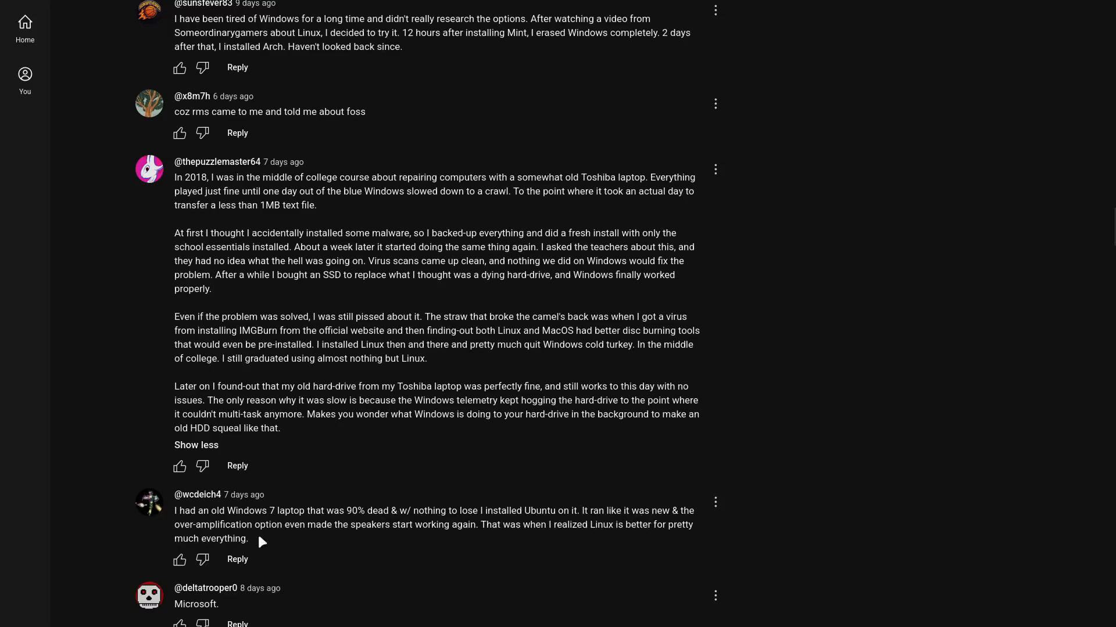
mouse_move(412, 546)
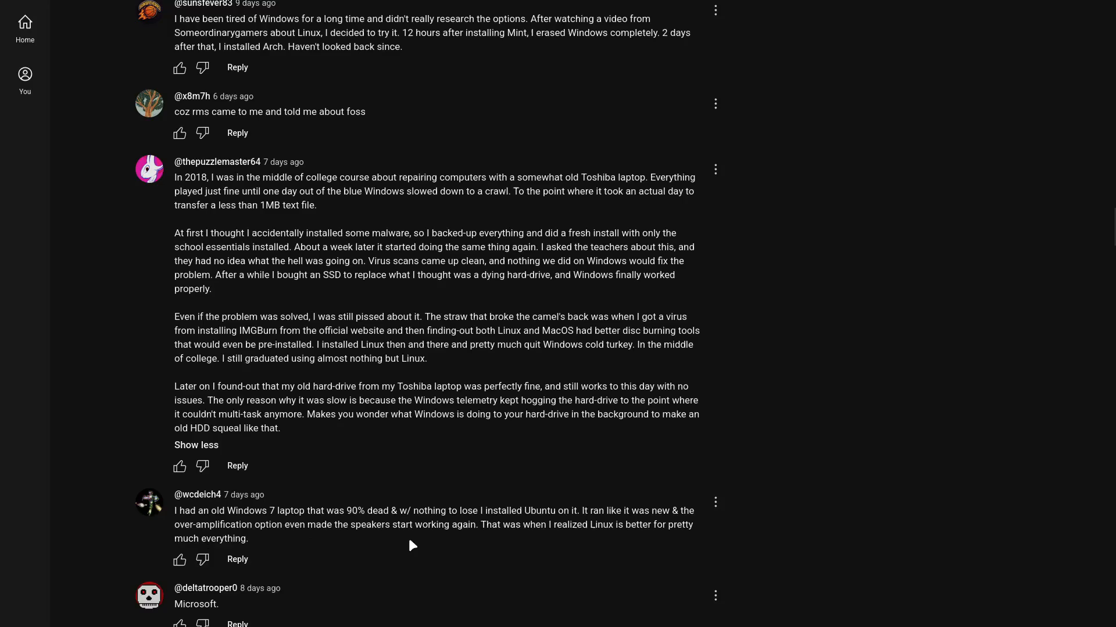
Move toward the Windows 10 end-of-life comment below the expanded Toshiba-laptop reply
double_click(221, 525)
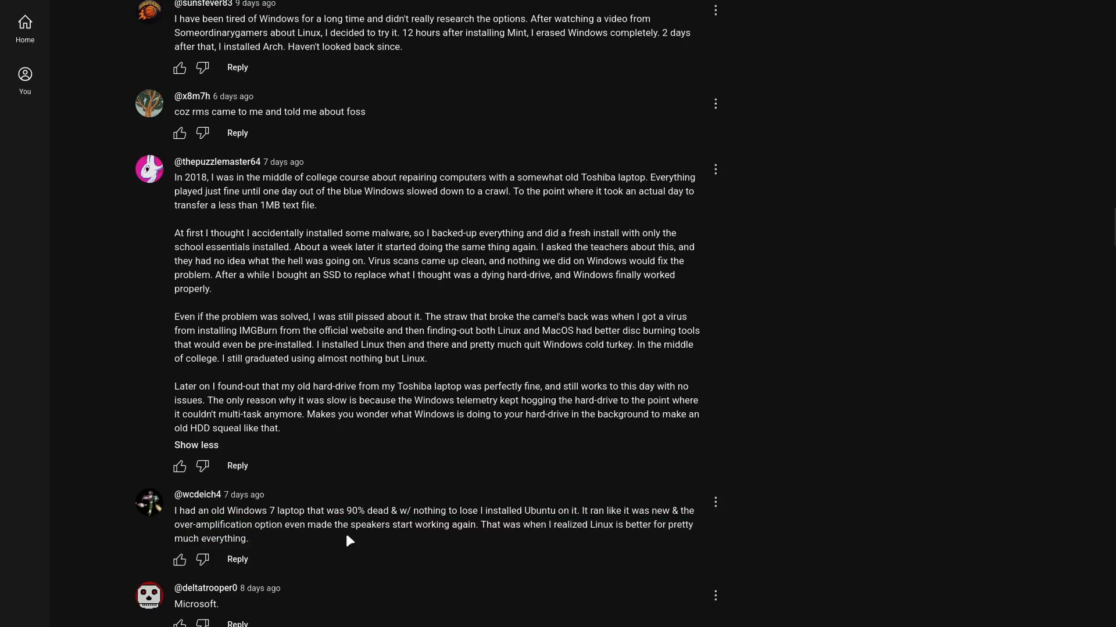
mouse_move(484, 545)
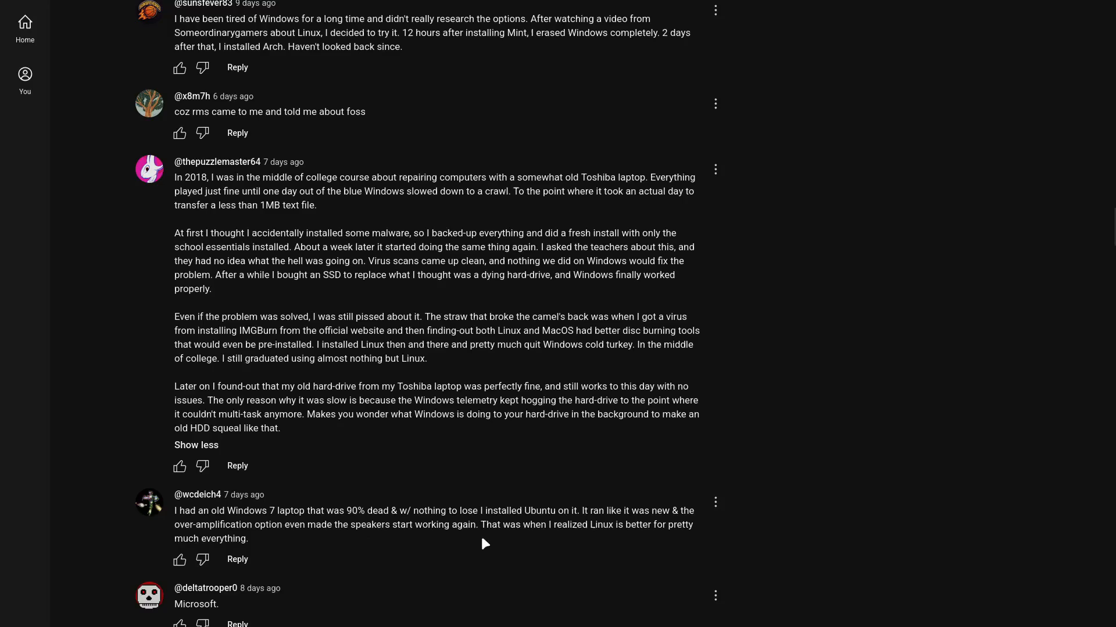
mouse_move(535, 551)
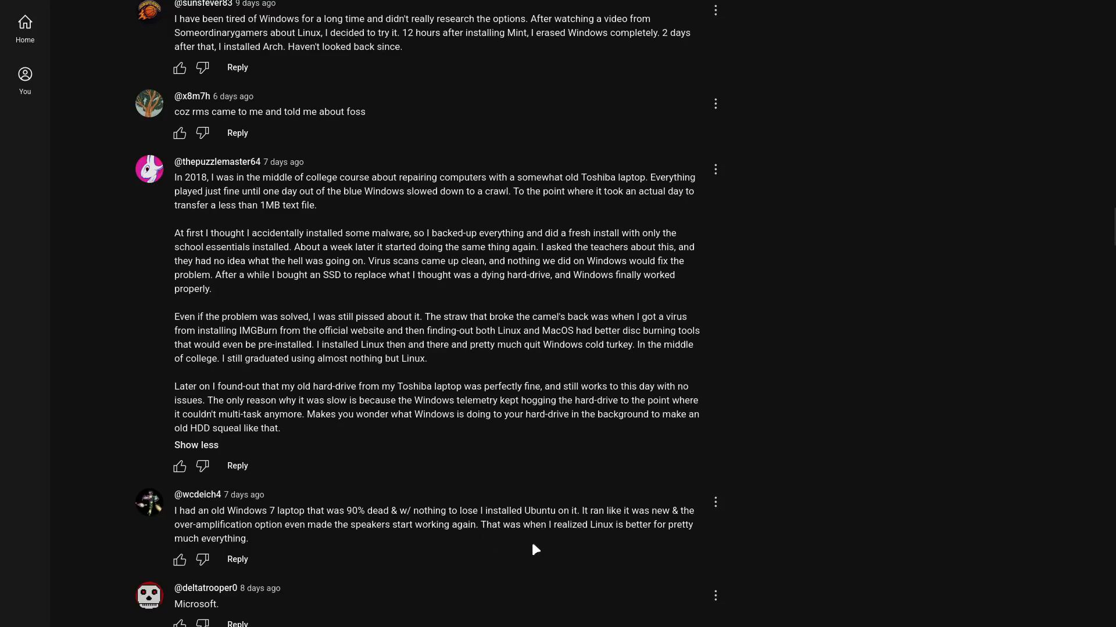
mouse_move(261, 547)
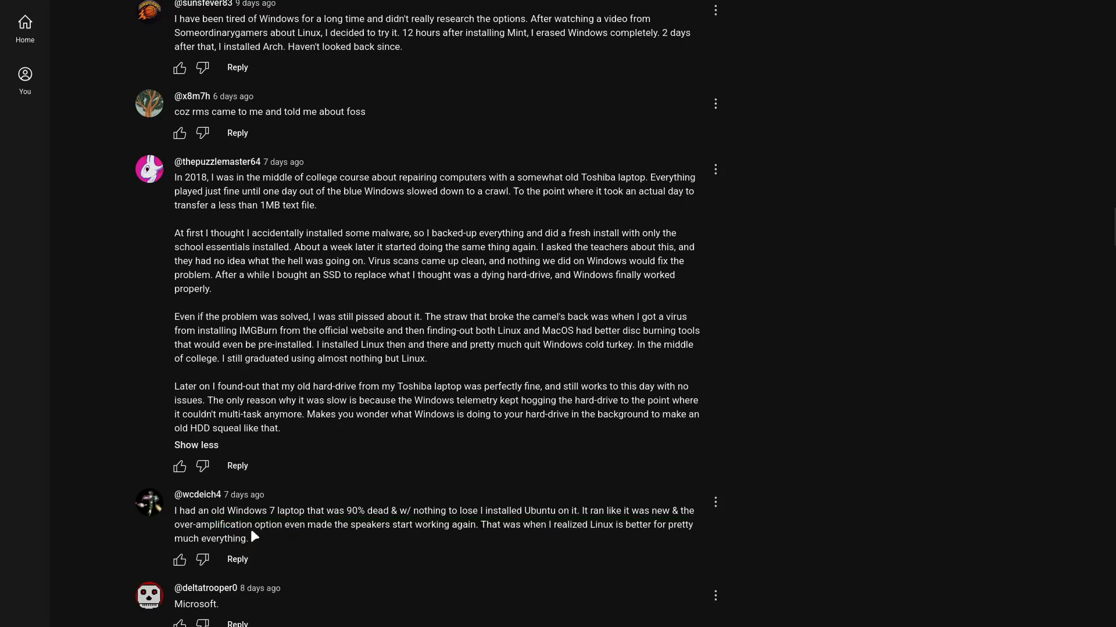
mouse_move(270, 538)
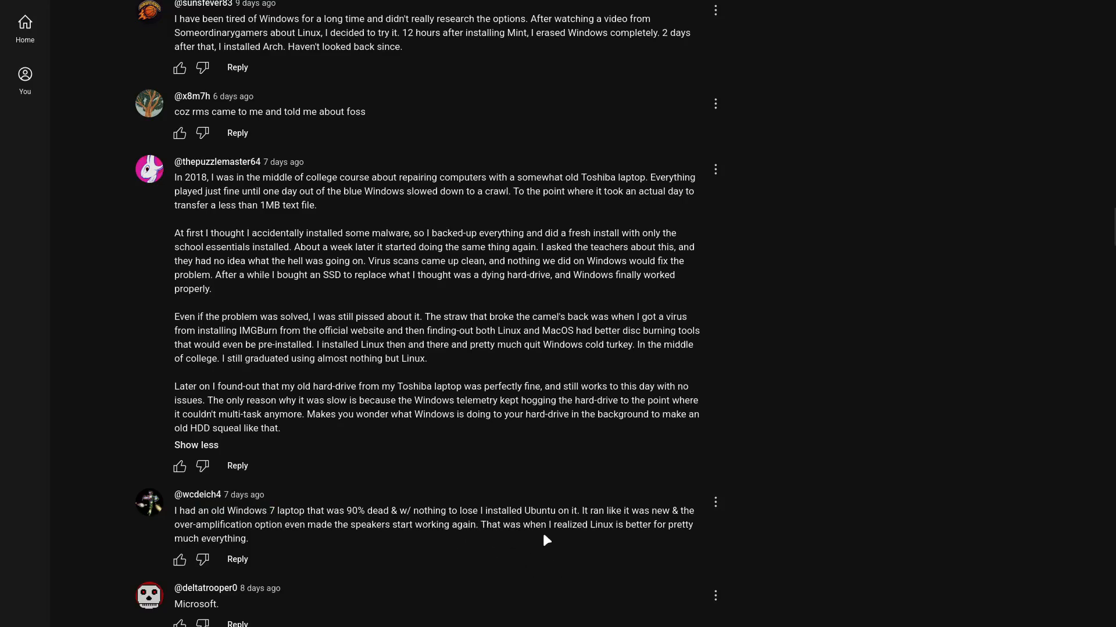
mouse_move(386, 546)
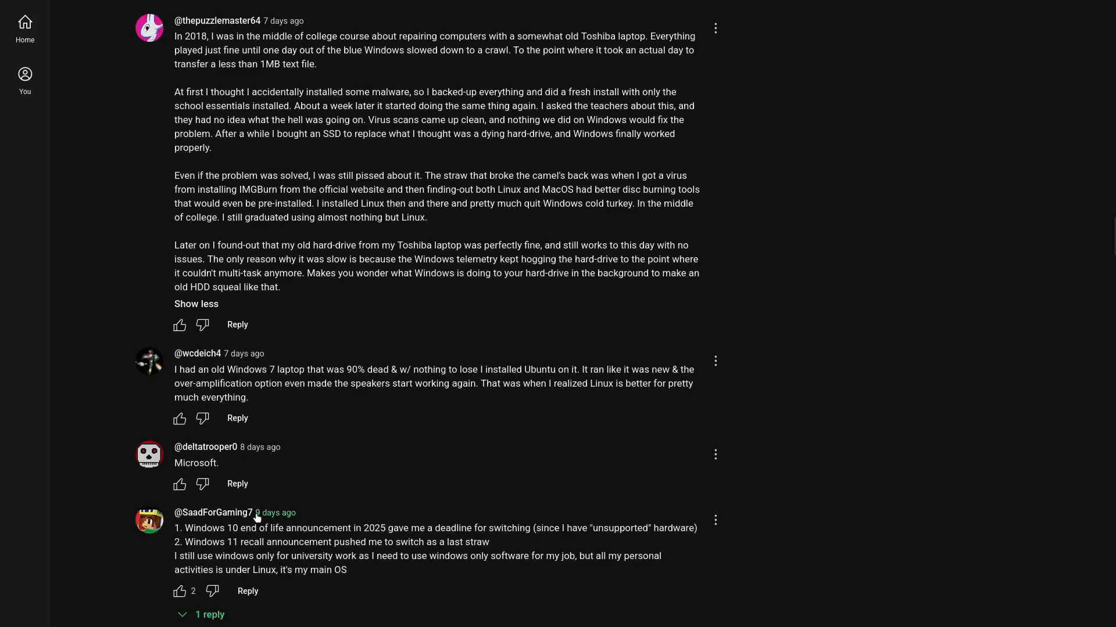
scroll(down, 3)
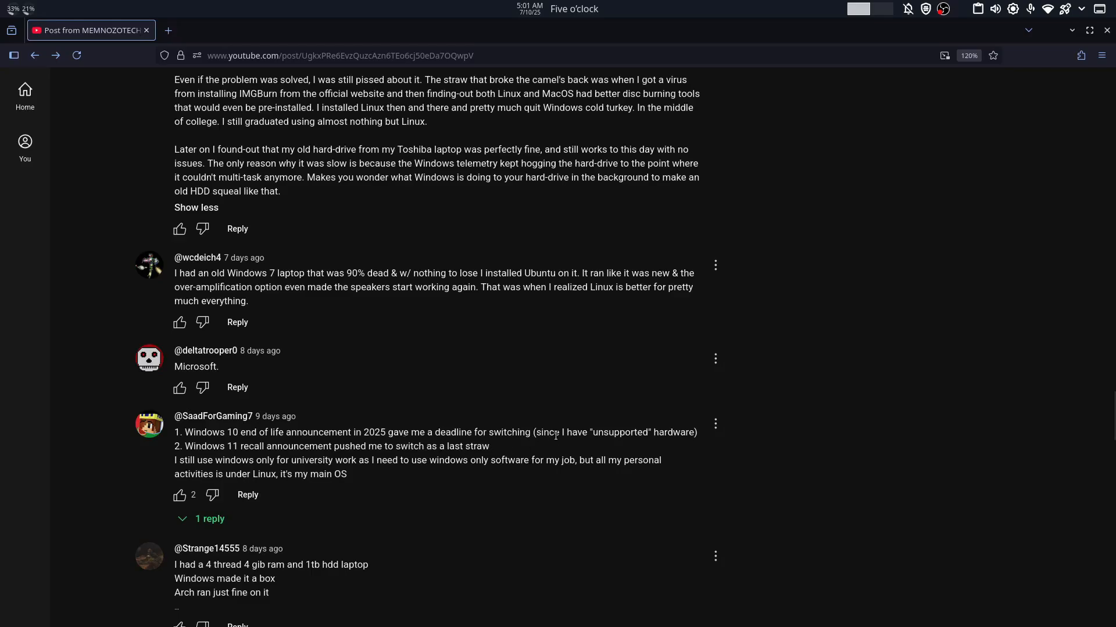
mouse_move(679, 444)
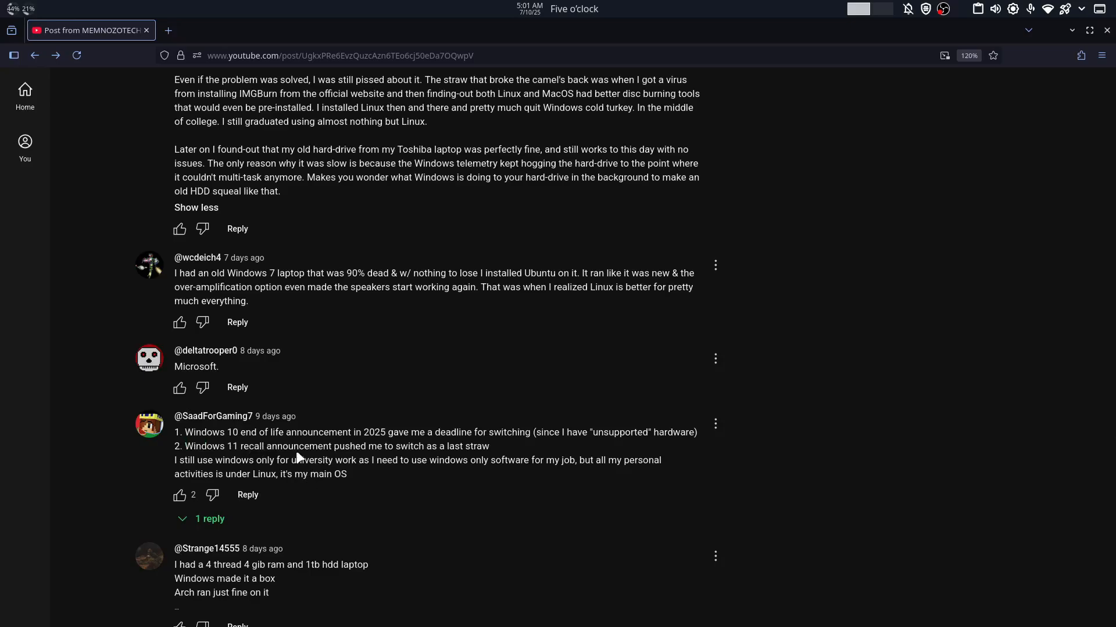
mouse_move(219, 472)
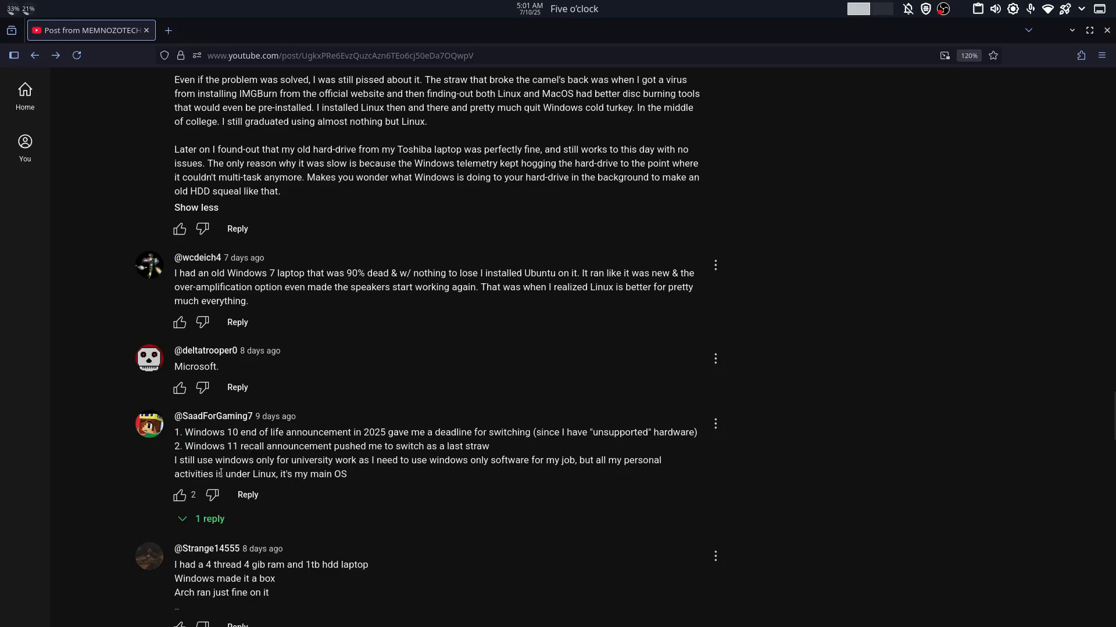
mouse_move(368, 479)
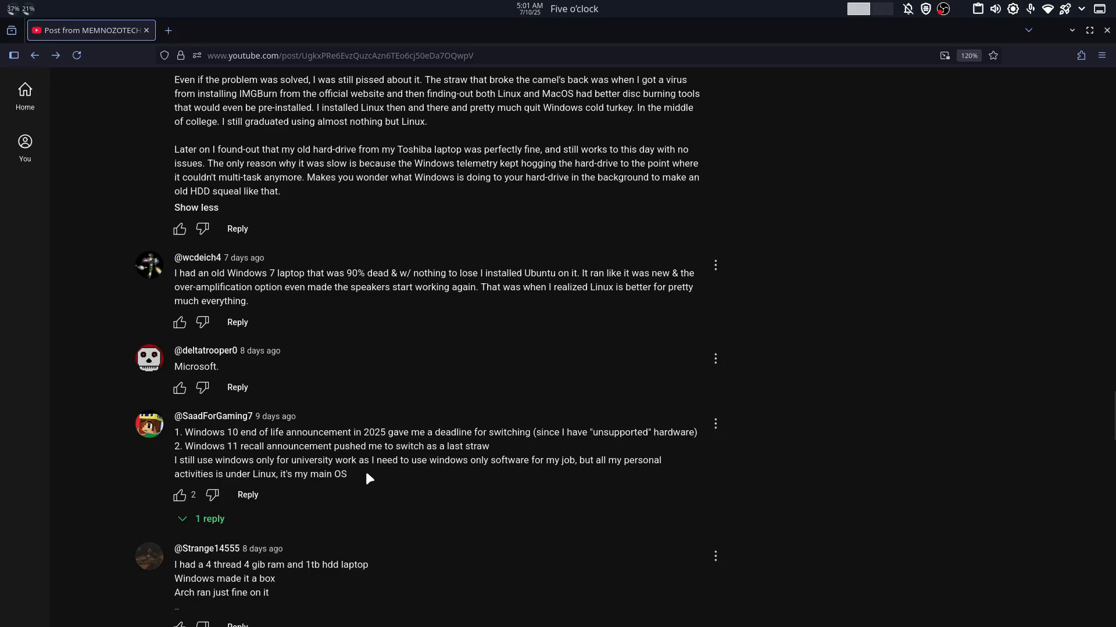
mouse_move(518, 473)
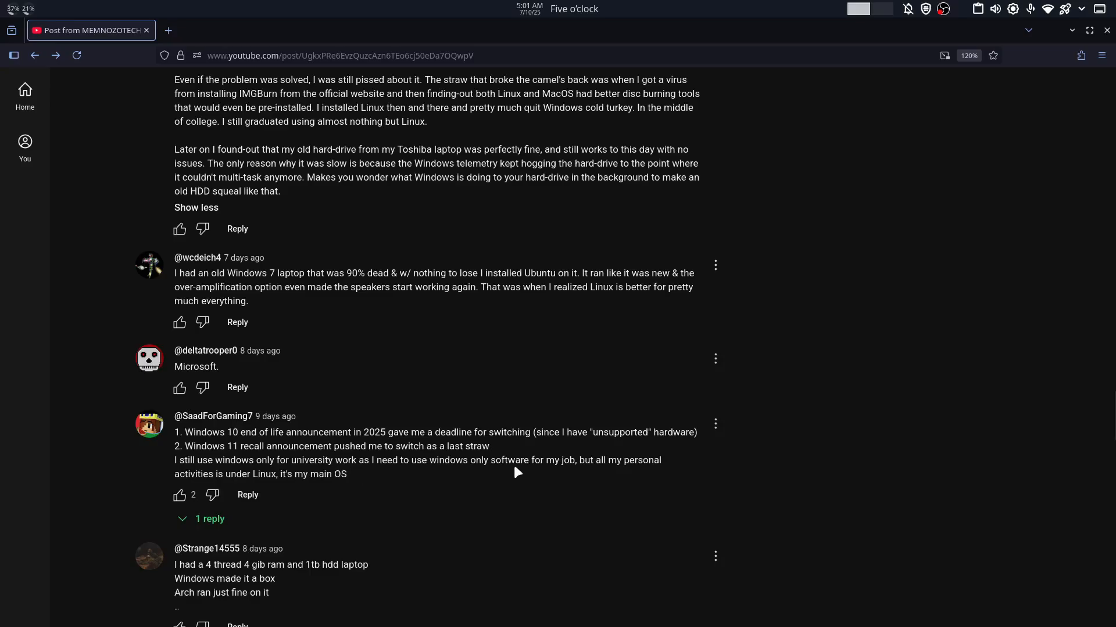
mouse_move(594, 475)
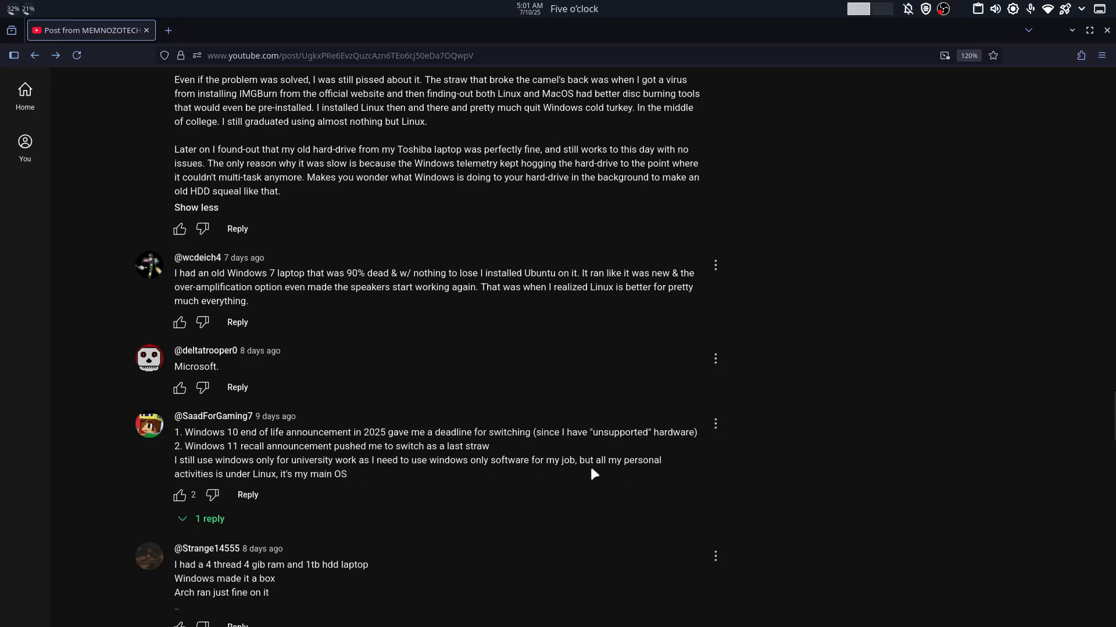
mouse_move(185, 488)
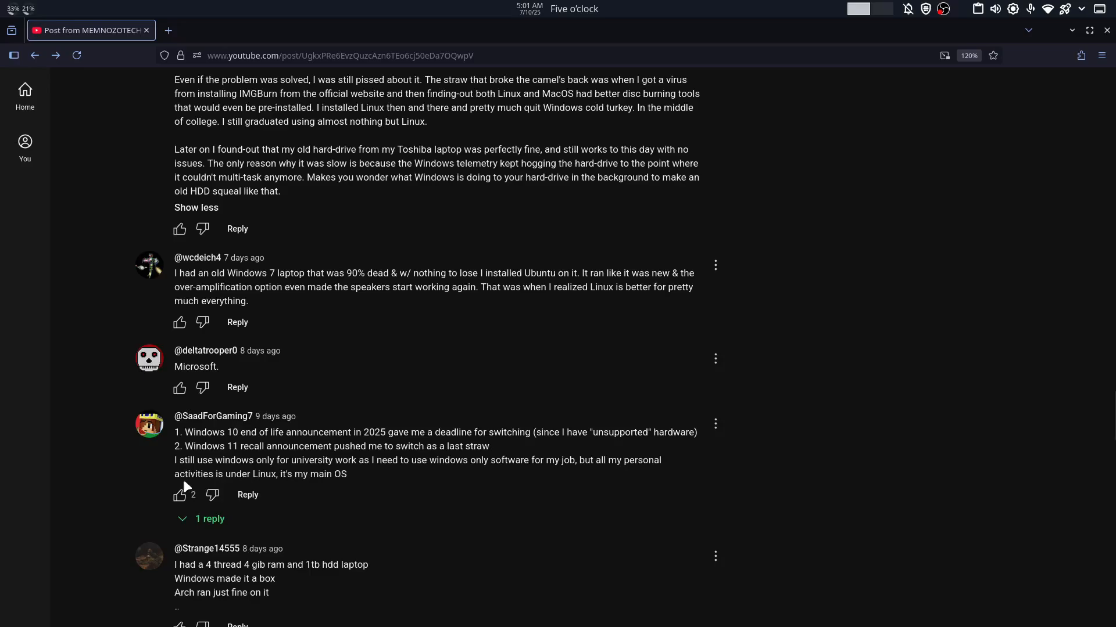